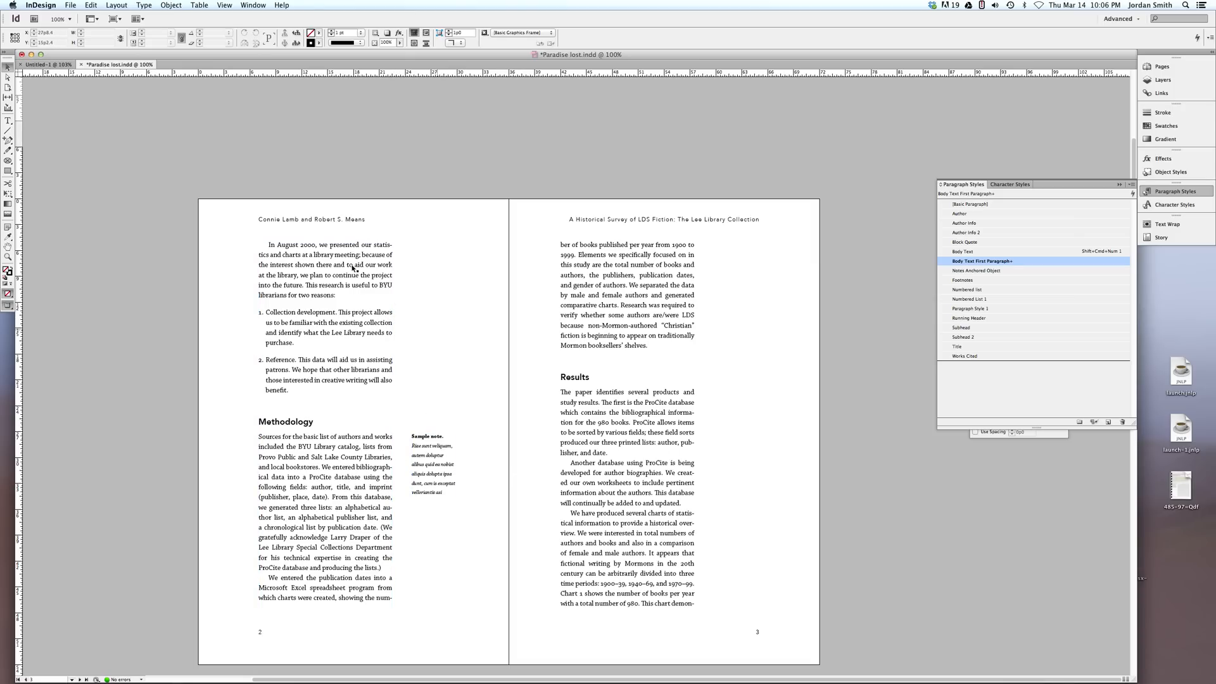
Step: Select the body text and Sample note frames, then show guides, frame edges and hidden characters
click(326, 519)
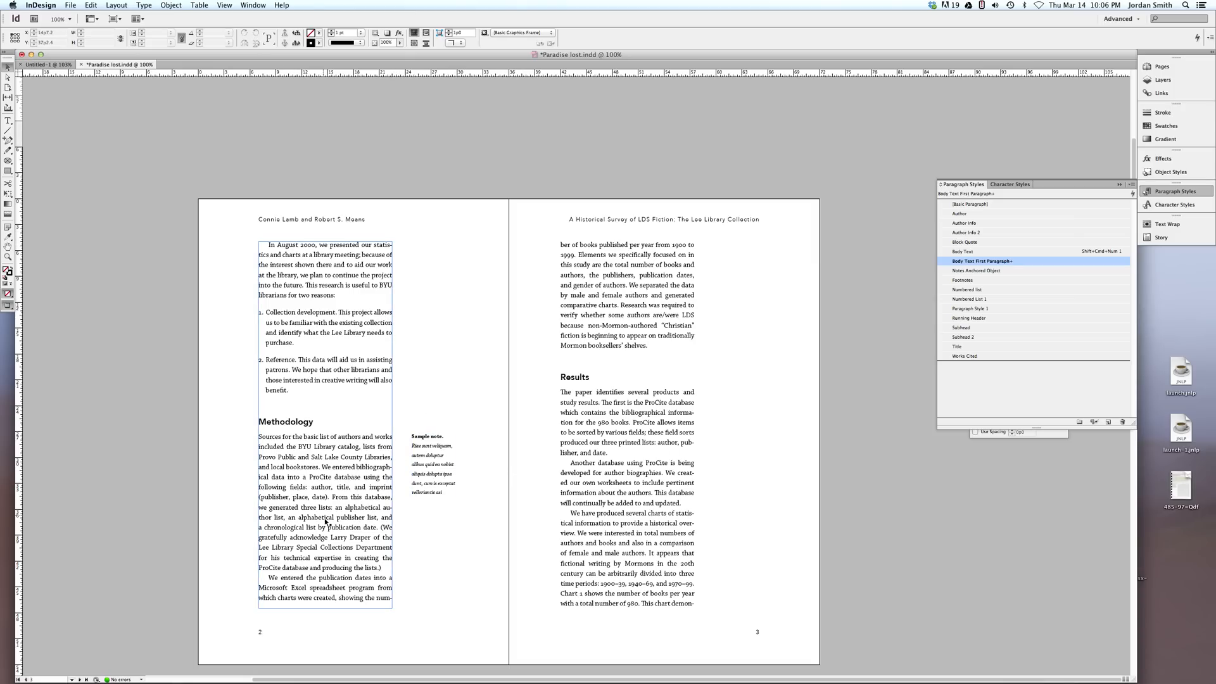
click(430, 442)
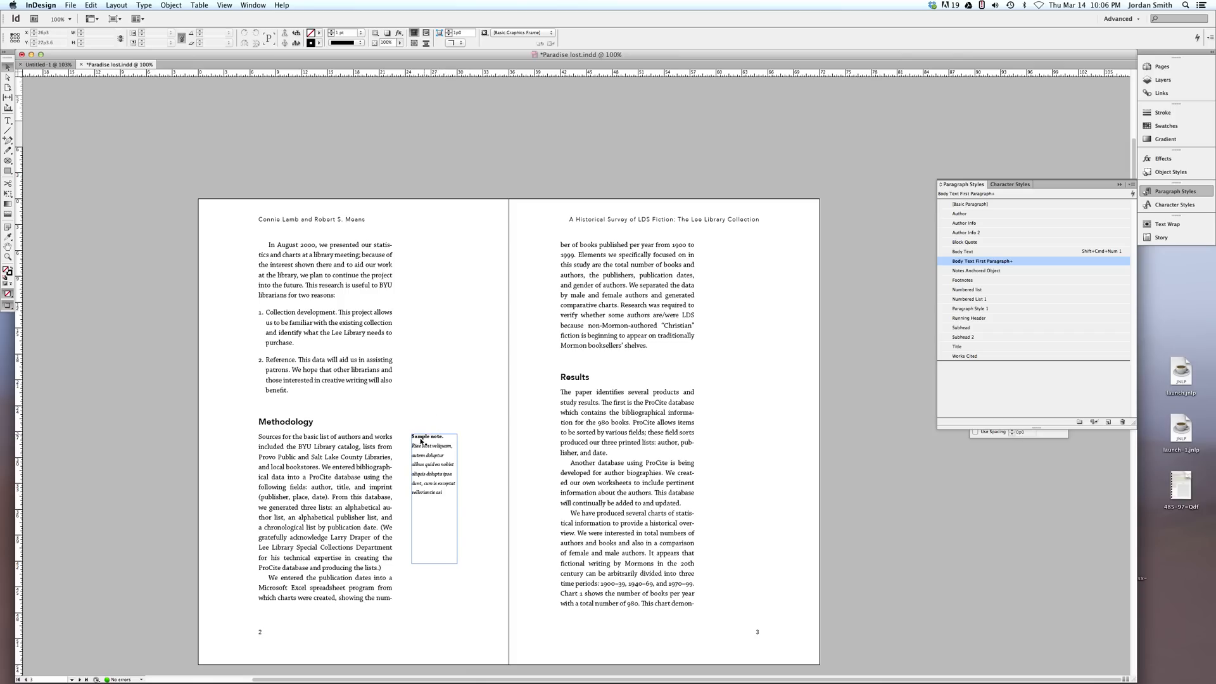
click(326, 442)
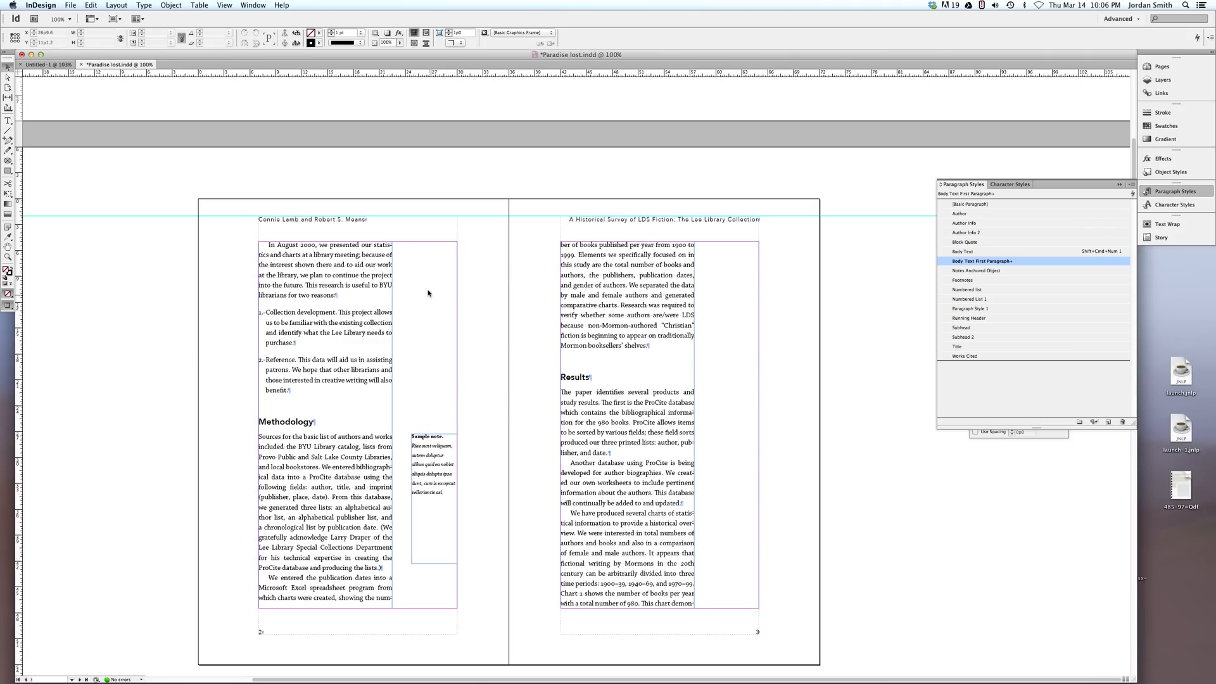
mouse_move(424, 282)
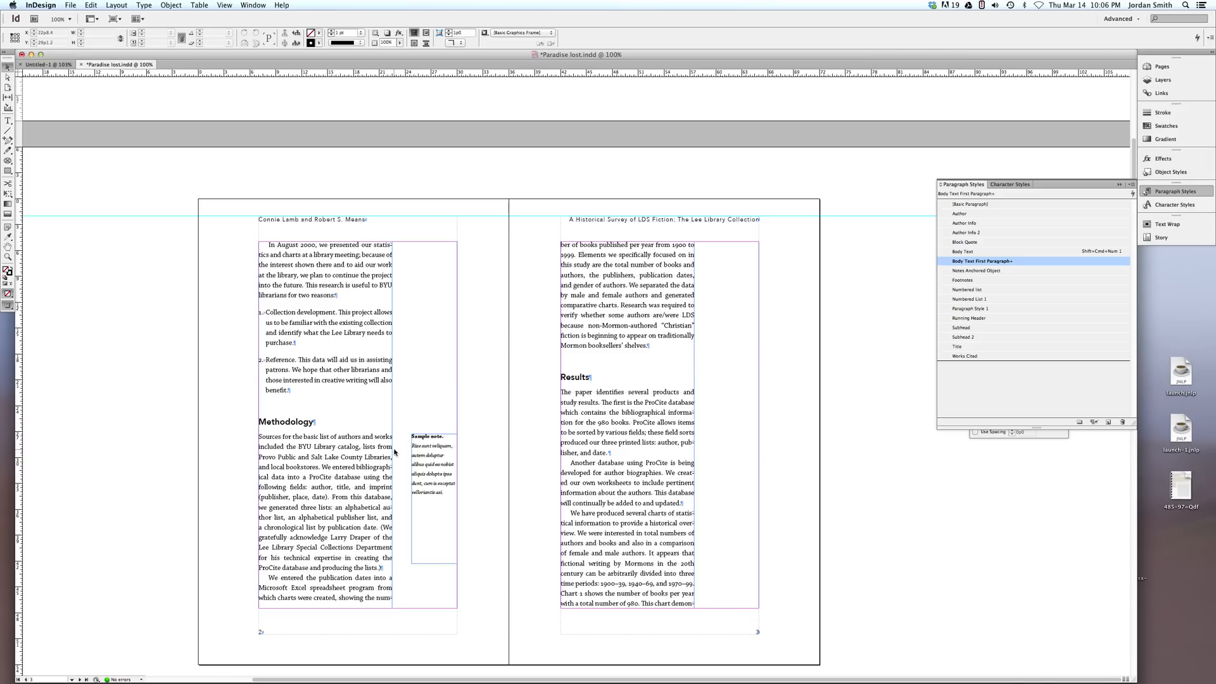
Step: Check the sample note's style, then put the insertion point in page 2's body text
click(433, 456)
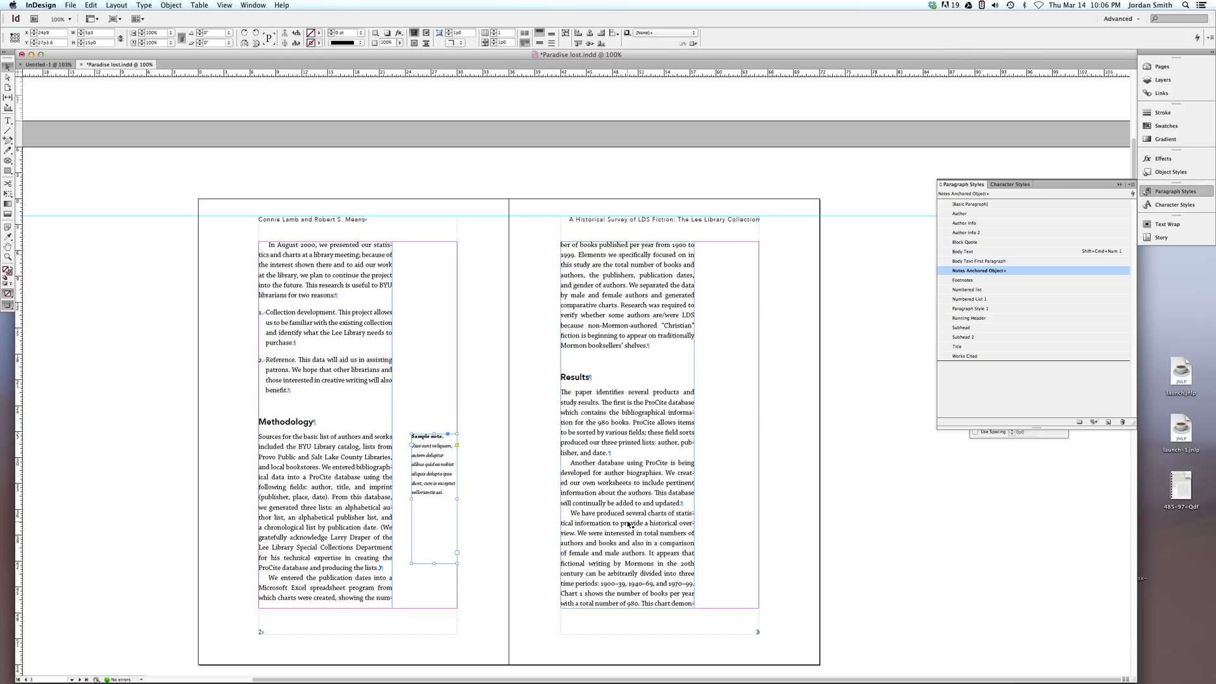
mouse_move(416, 452)
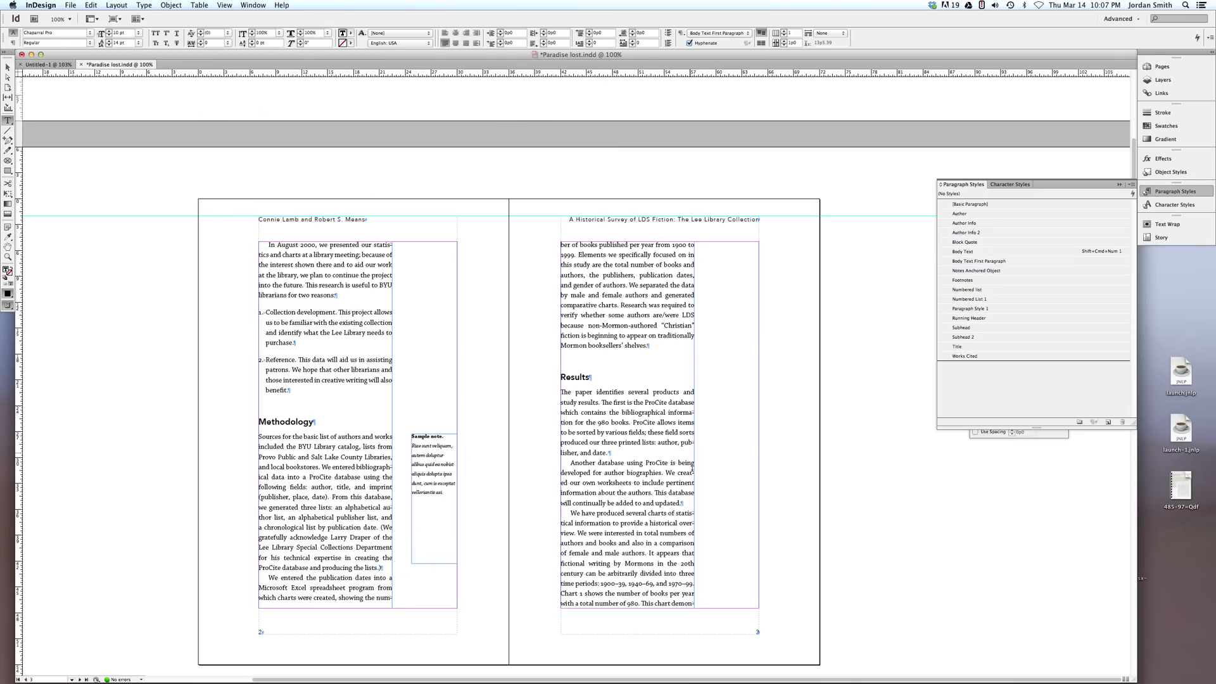
click(978, 261)
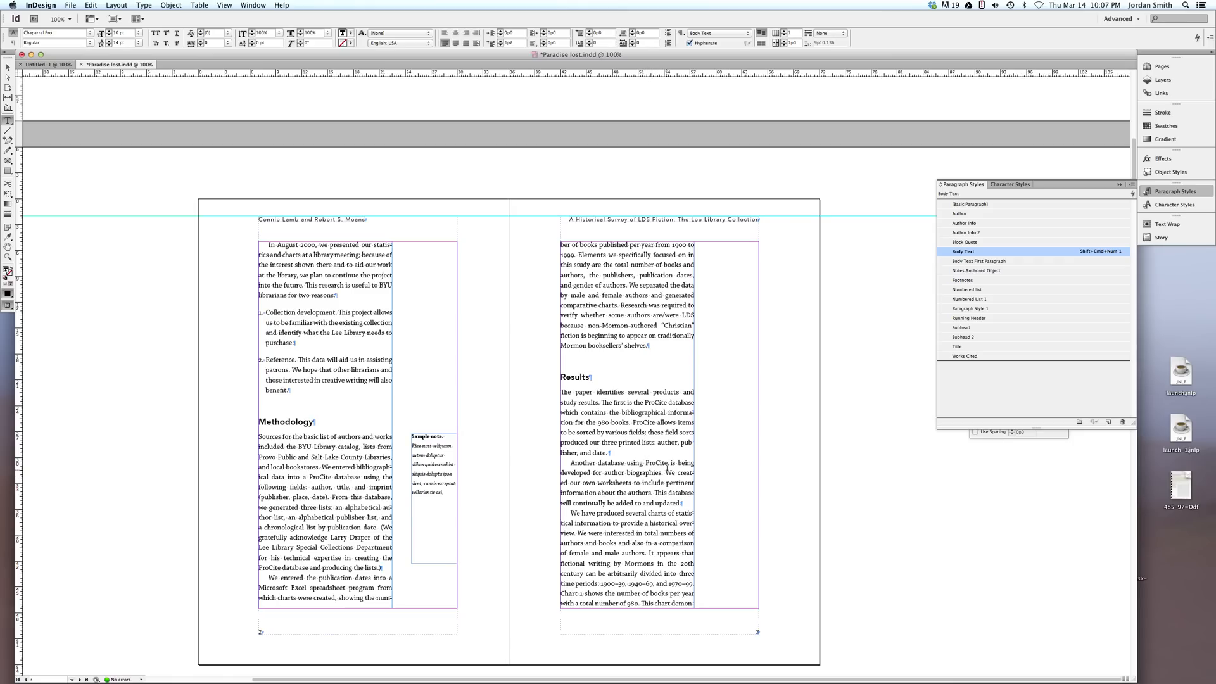
Step: Start Object > Anchored Object > Insert and set the anchored content to Text
click(170, 5)
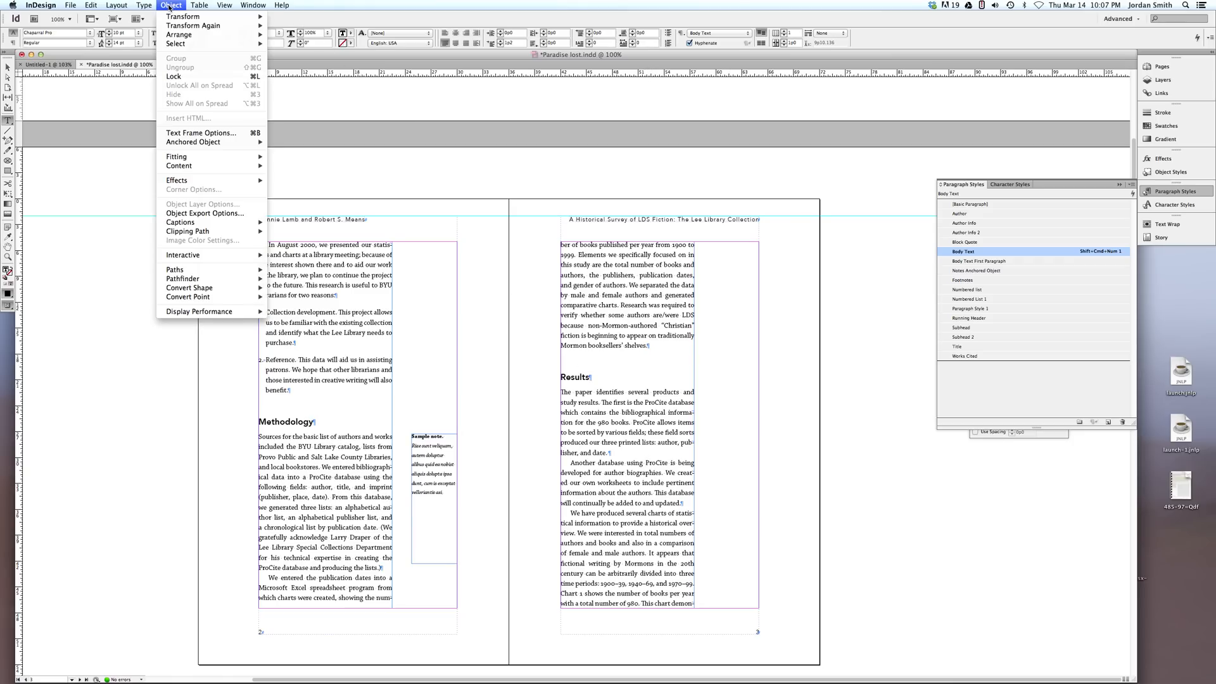
mouse_move(192, 141)
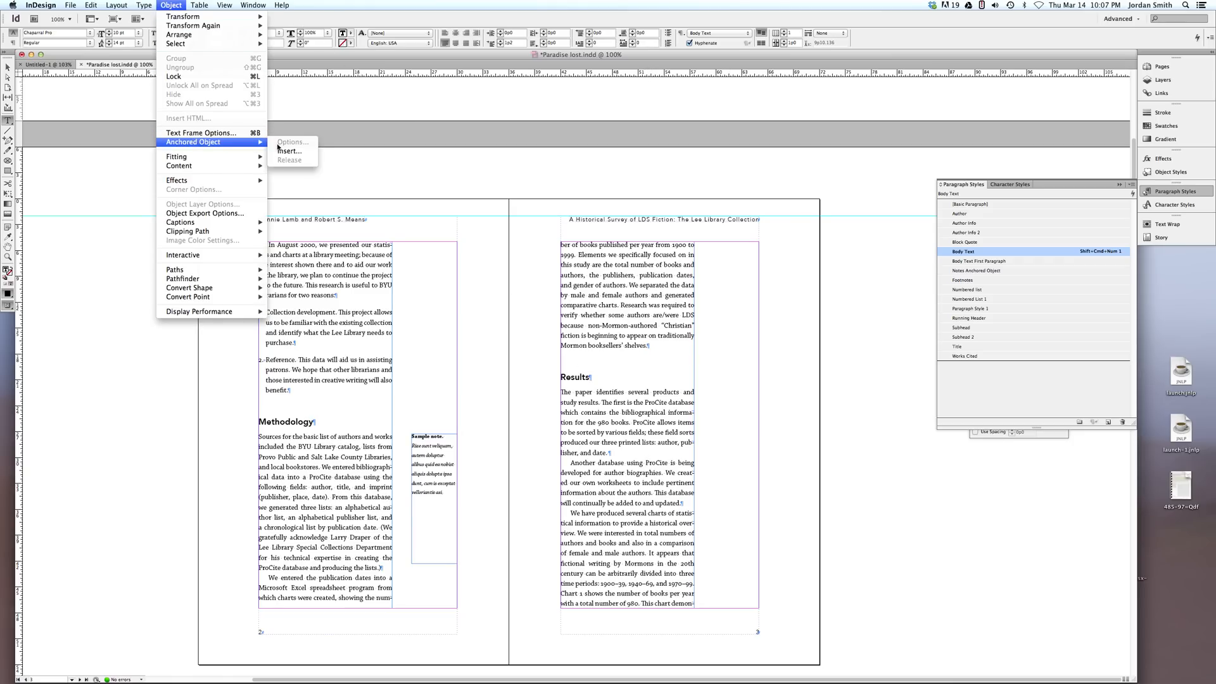
click(288, 150)
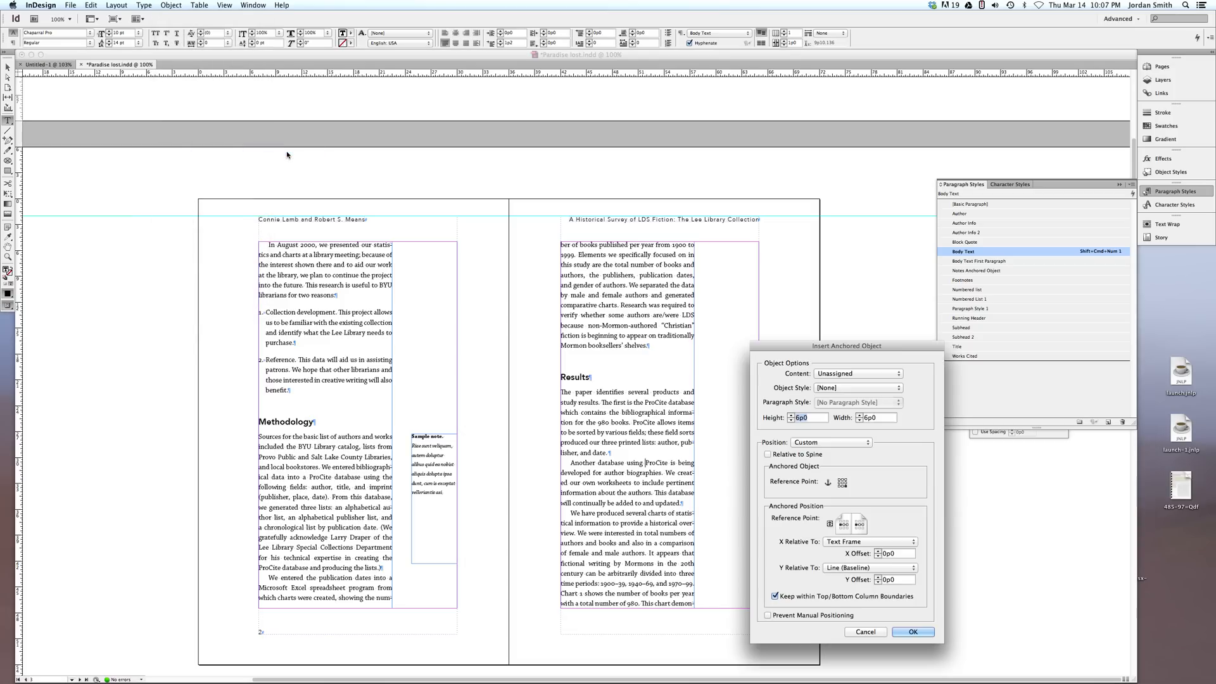
drag(845, 346, 892, 299)
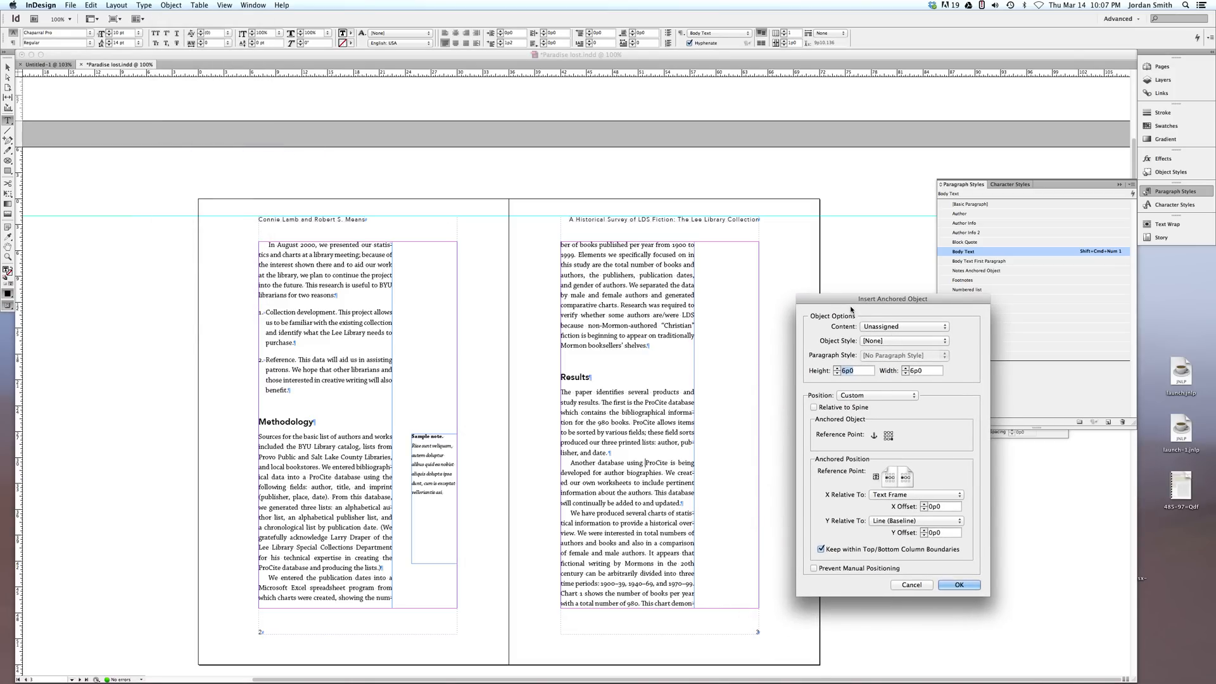
click(938, 326)
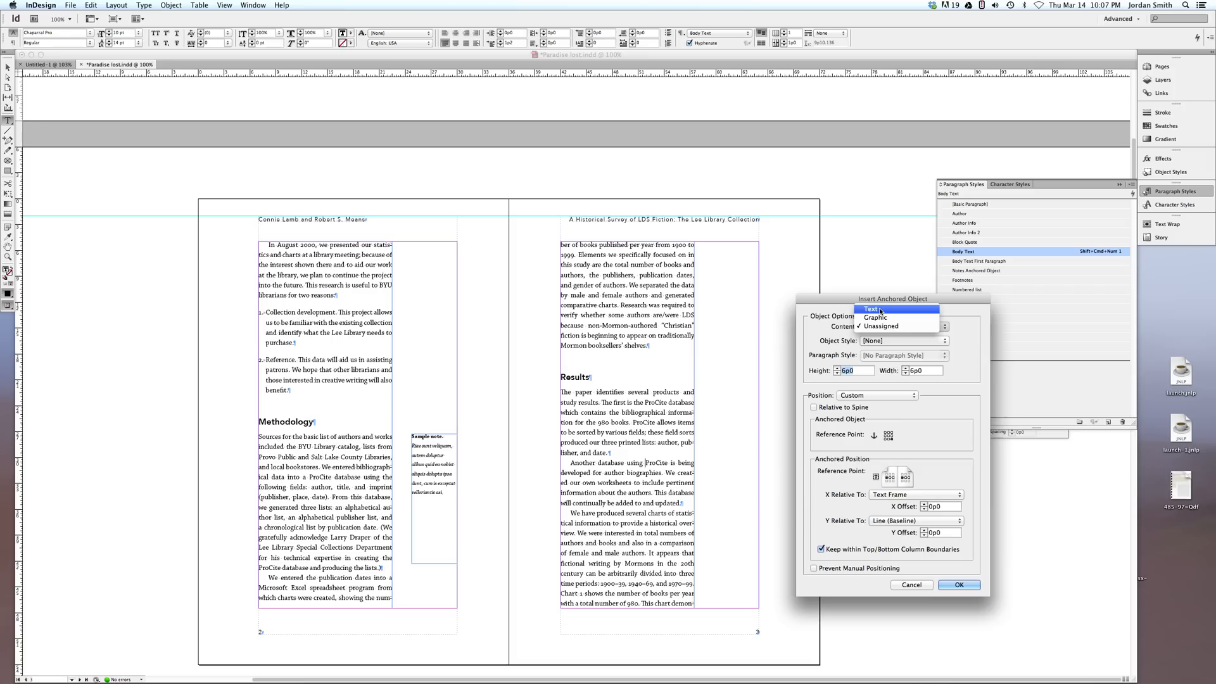
click(896, 309)
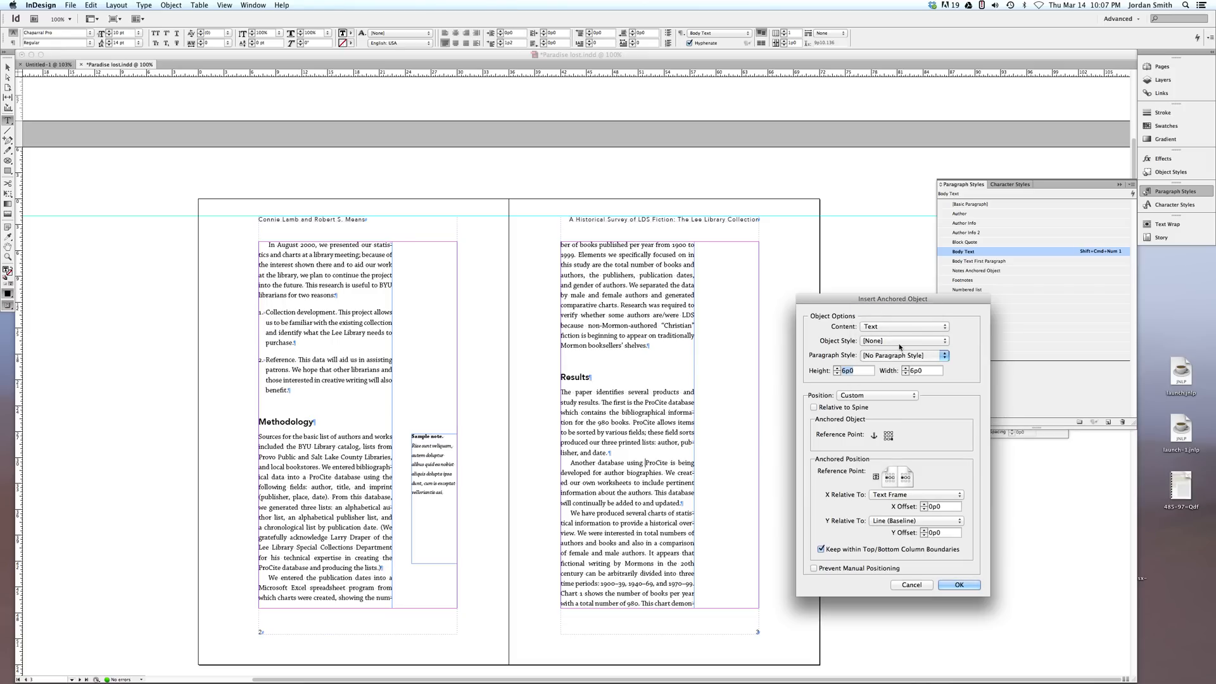
mouse_move(884, 358)
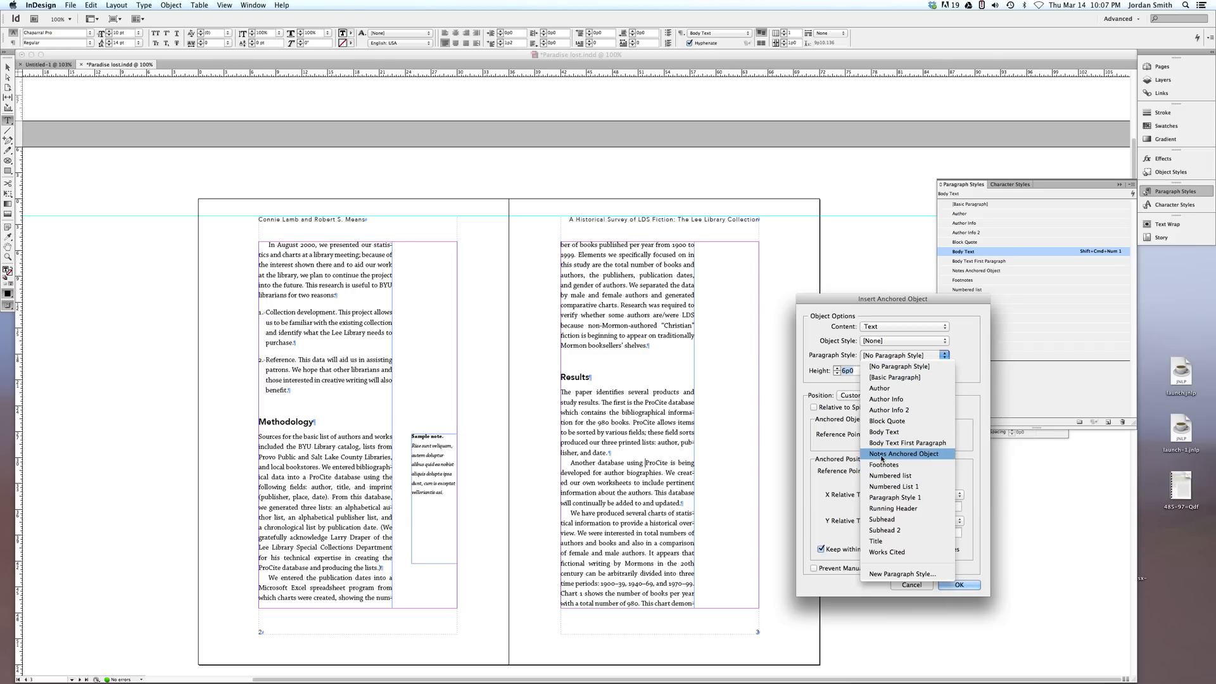
Step: Apply Notes Anchored Object style with Height 15p0 and Width 5p3
click(904, 453)
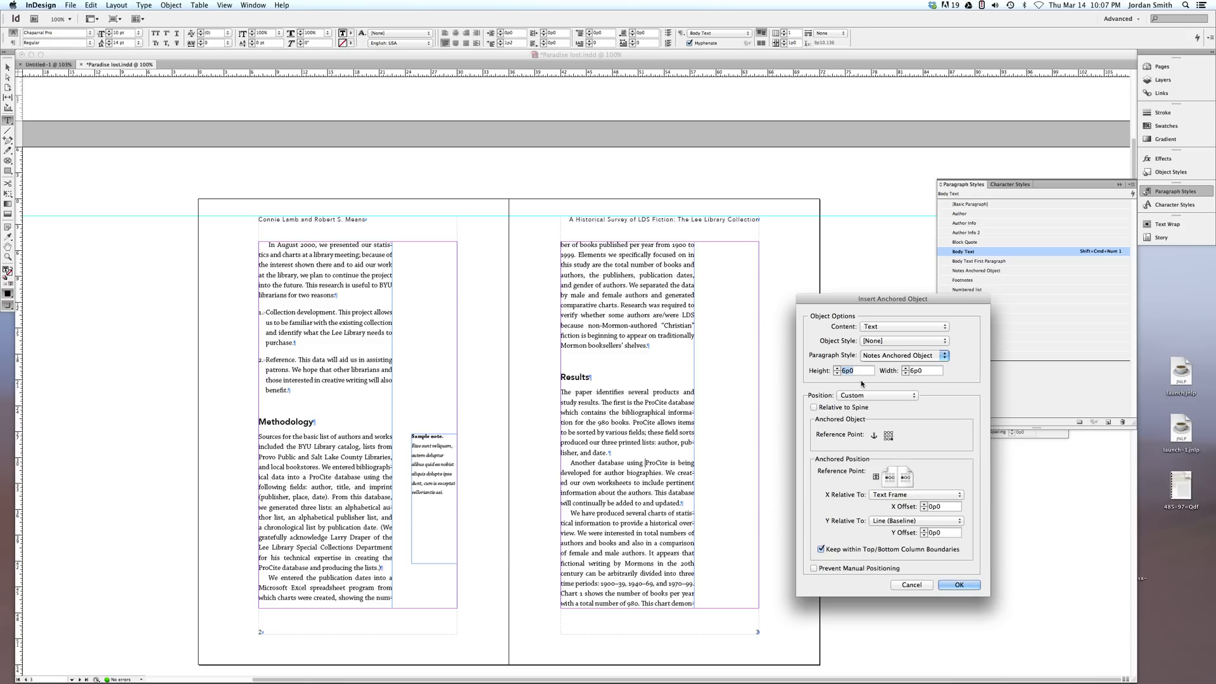
mouse_move(871, 449)
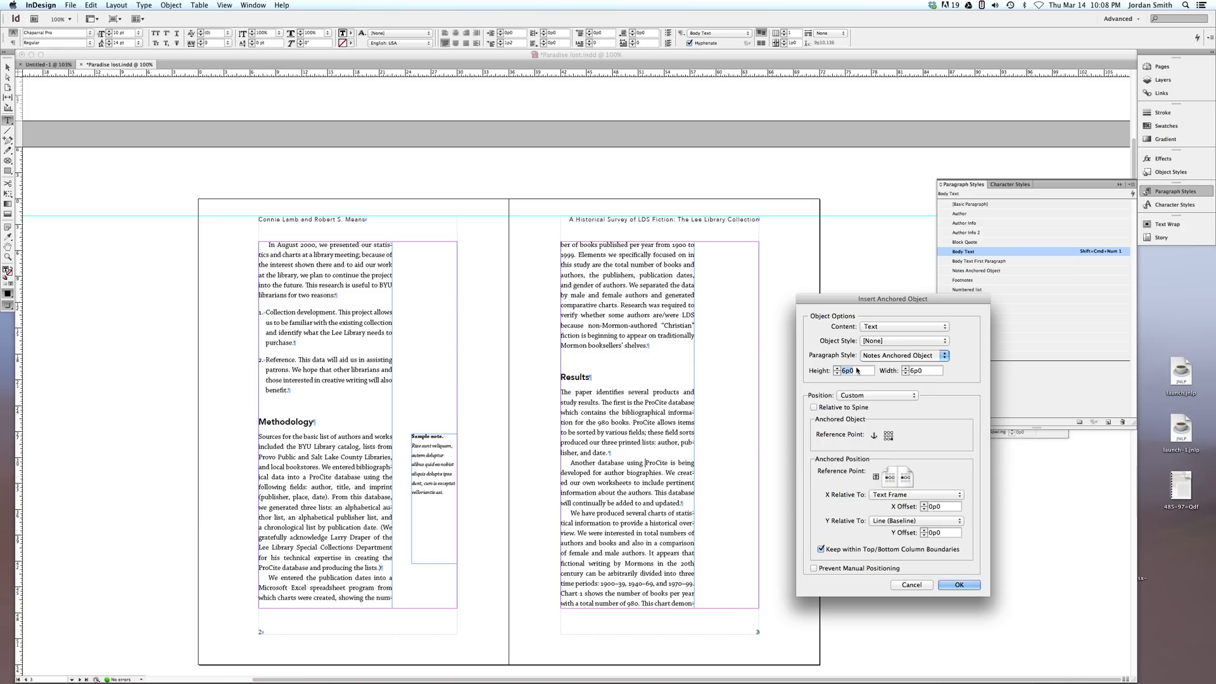
text(15p0)
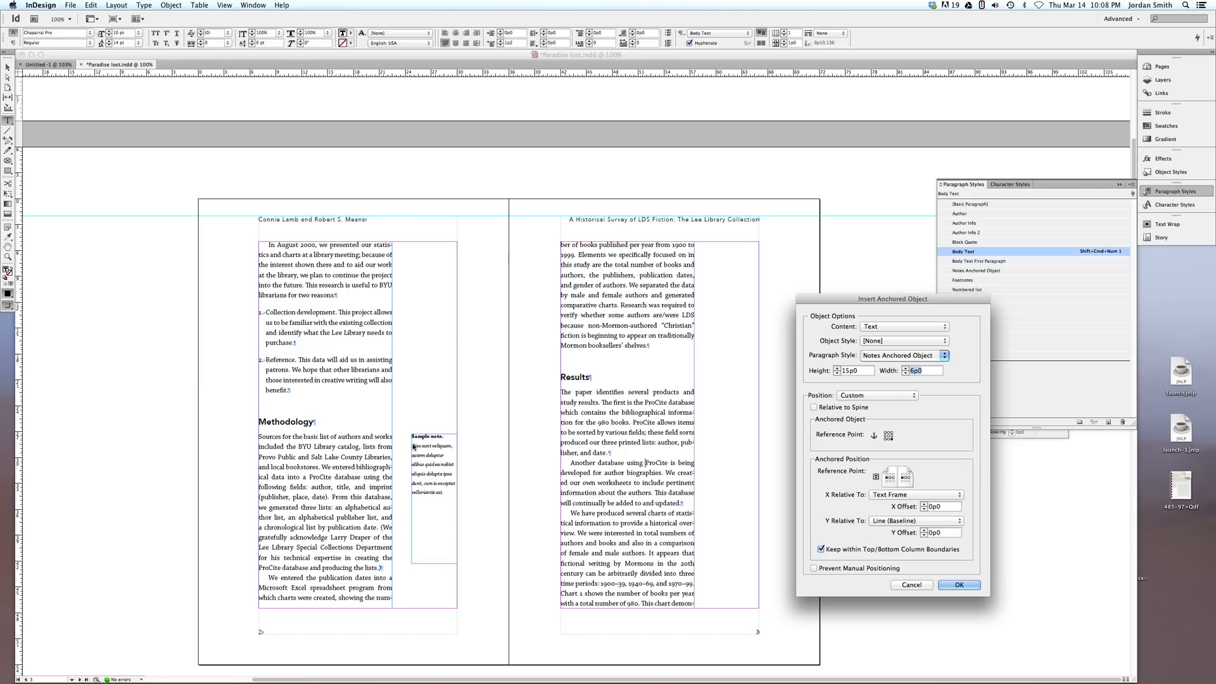
mouse_move(375, 451)
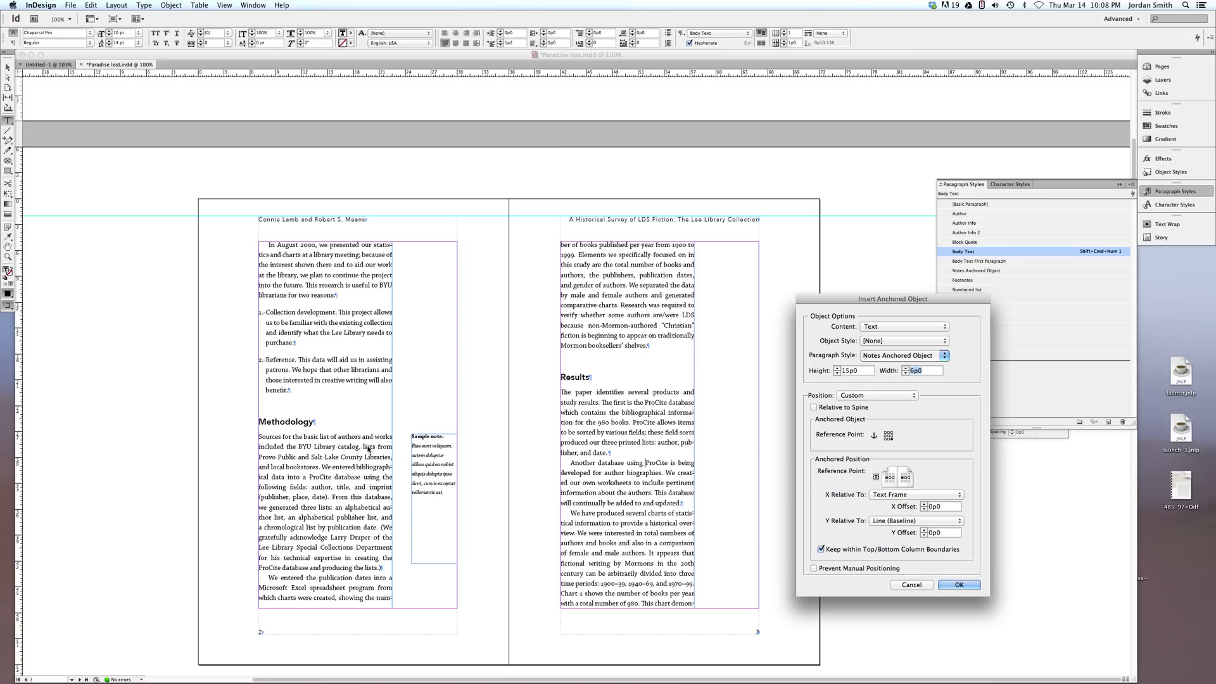
mouse_move(413, 455)
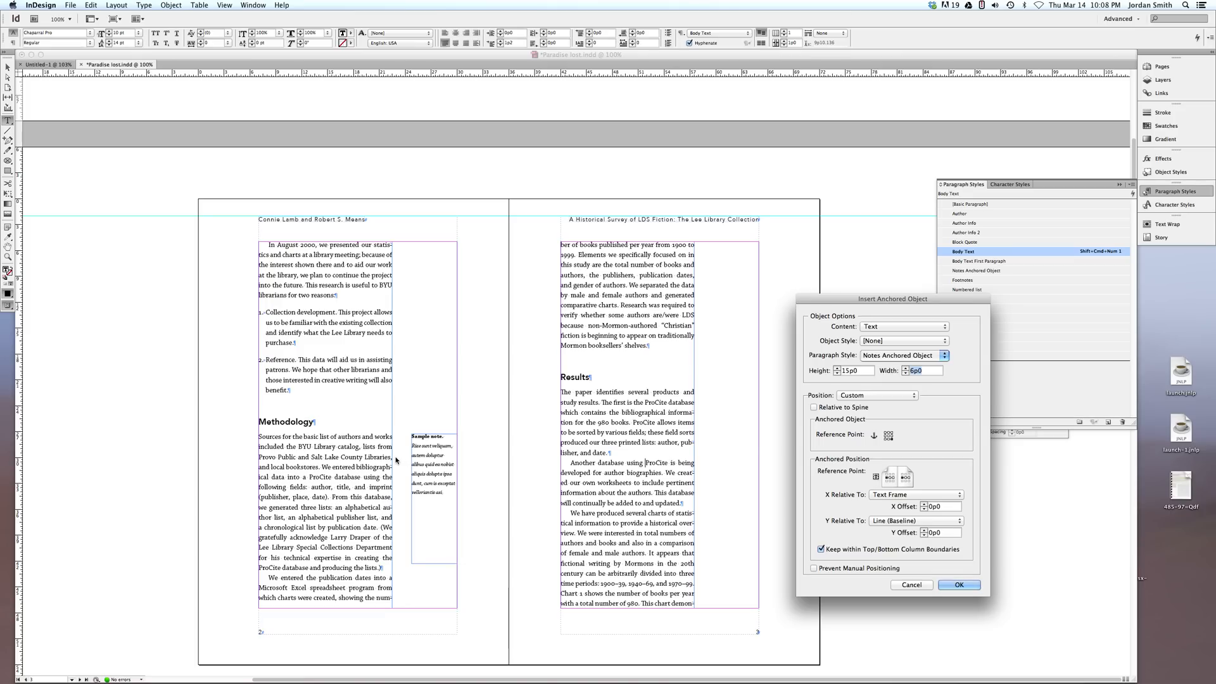
mouse_move(882, 382)
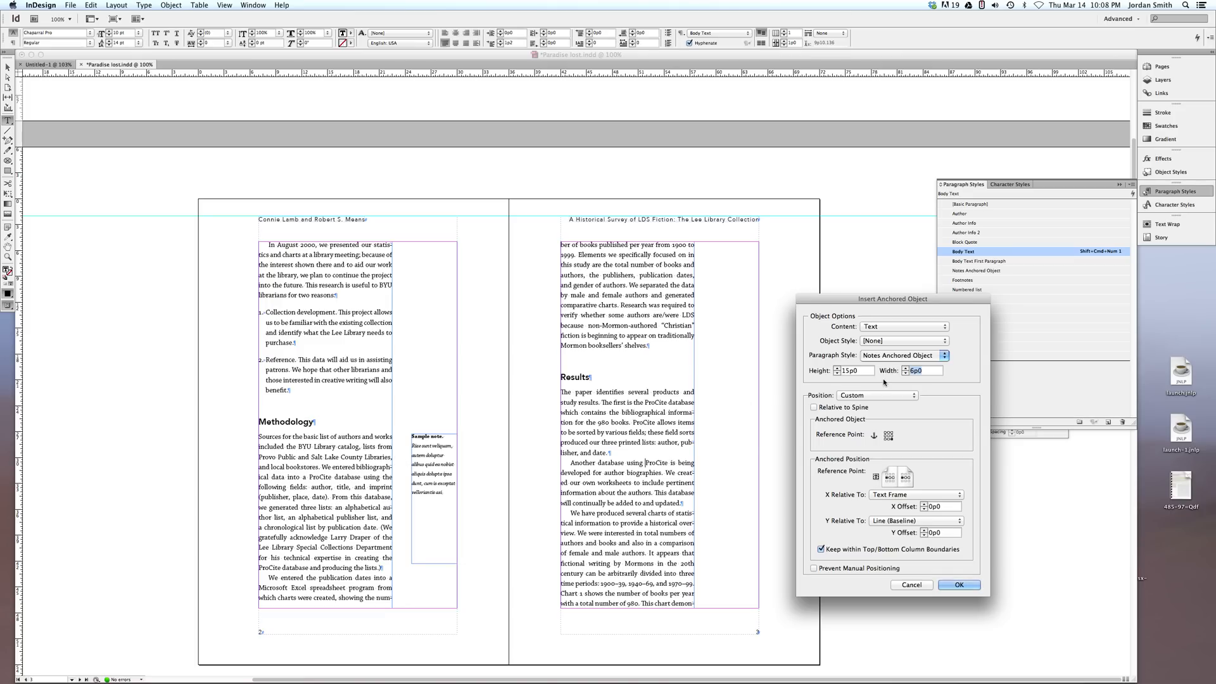
text(5p3)
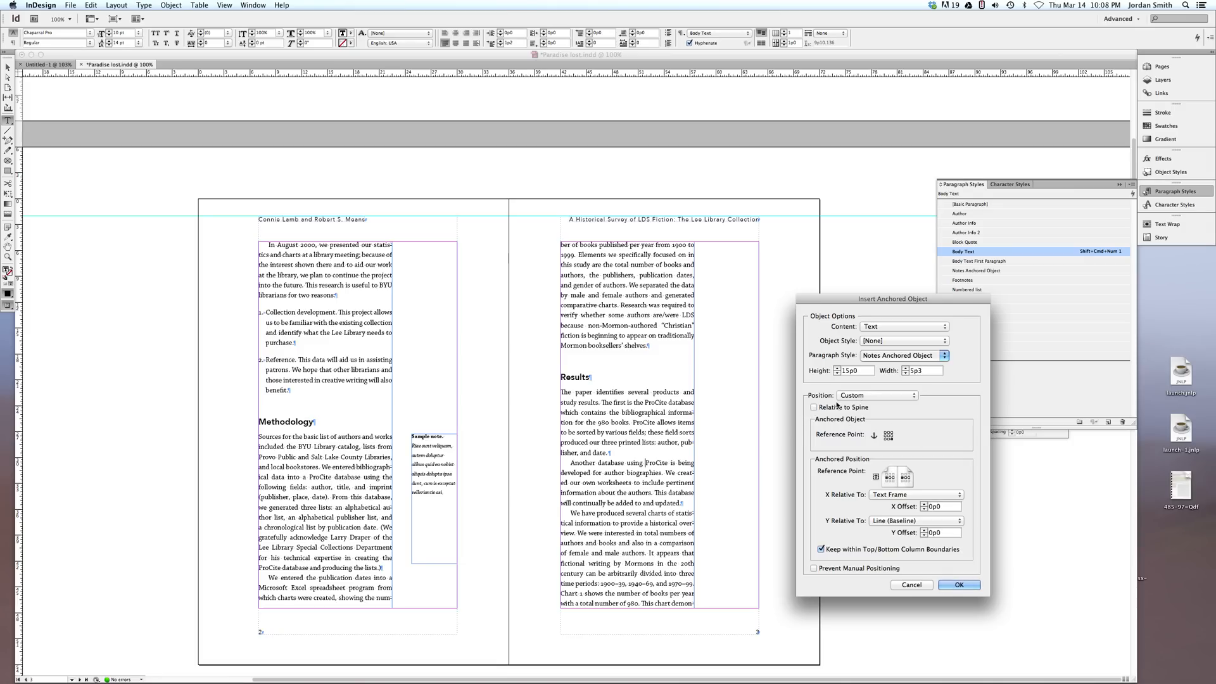
mouse_move(875, 452)
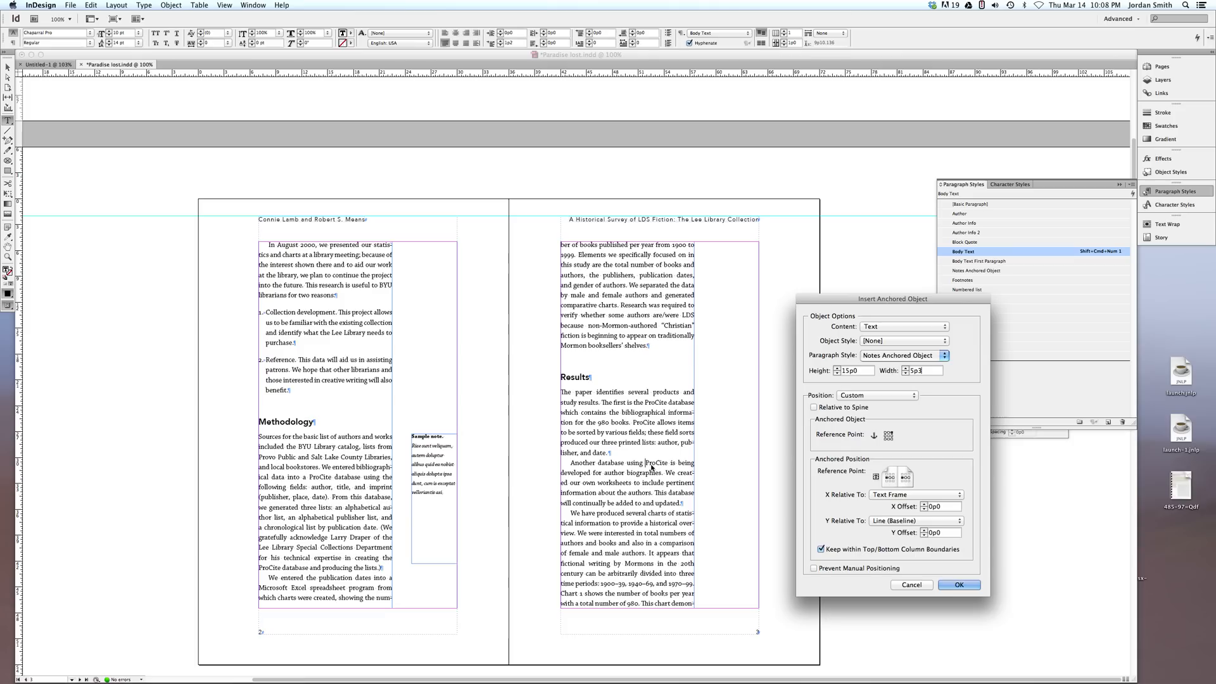
mouse_move(685, 466)
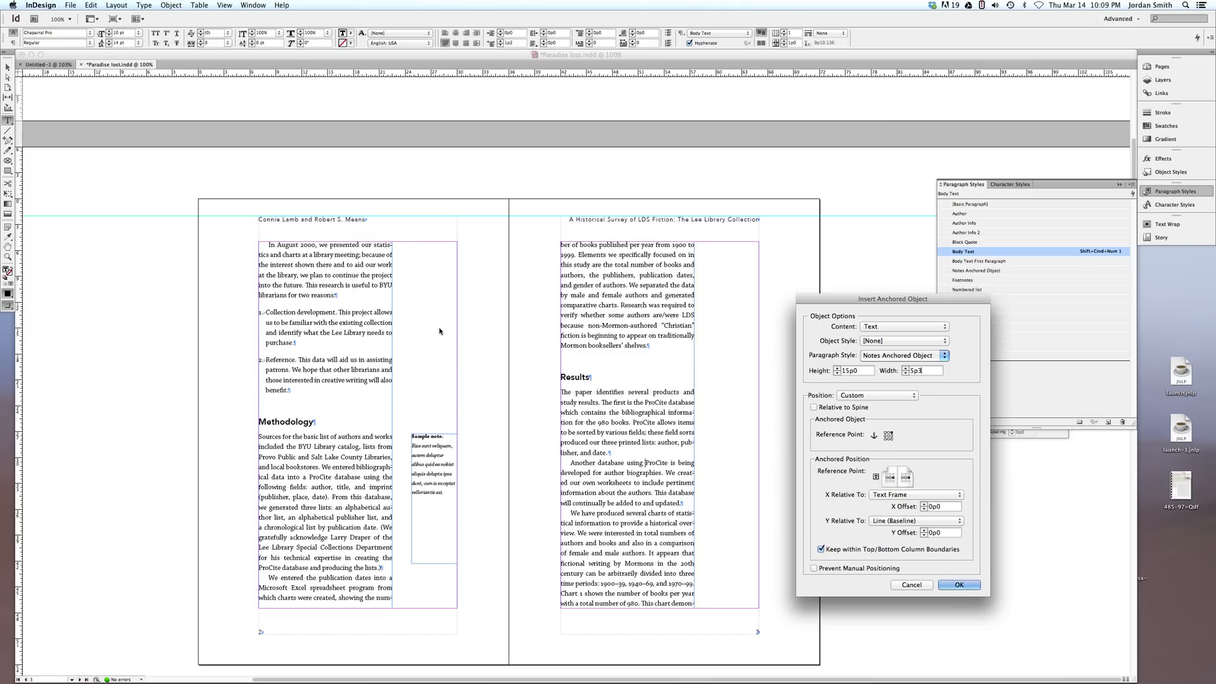
mouse_move(913, 491)
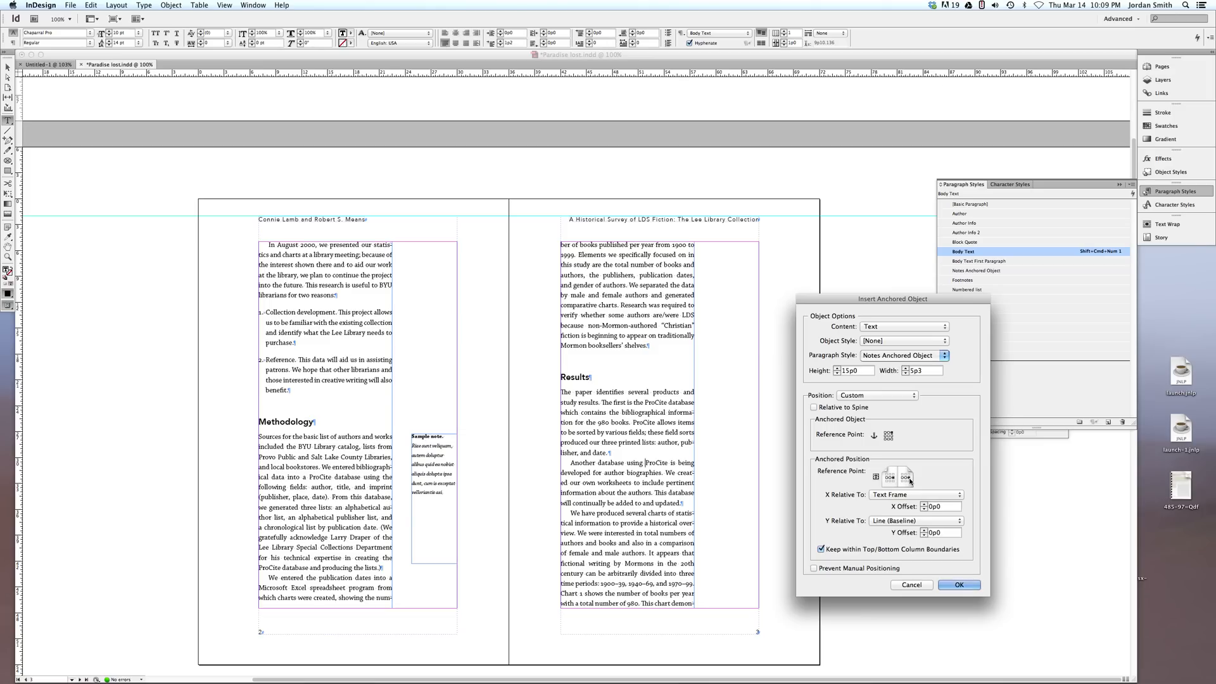
Step: Choose the note's aligning frame edge and position it relative to the spine
click(920, 369)
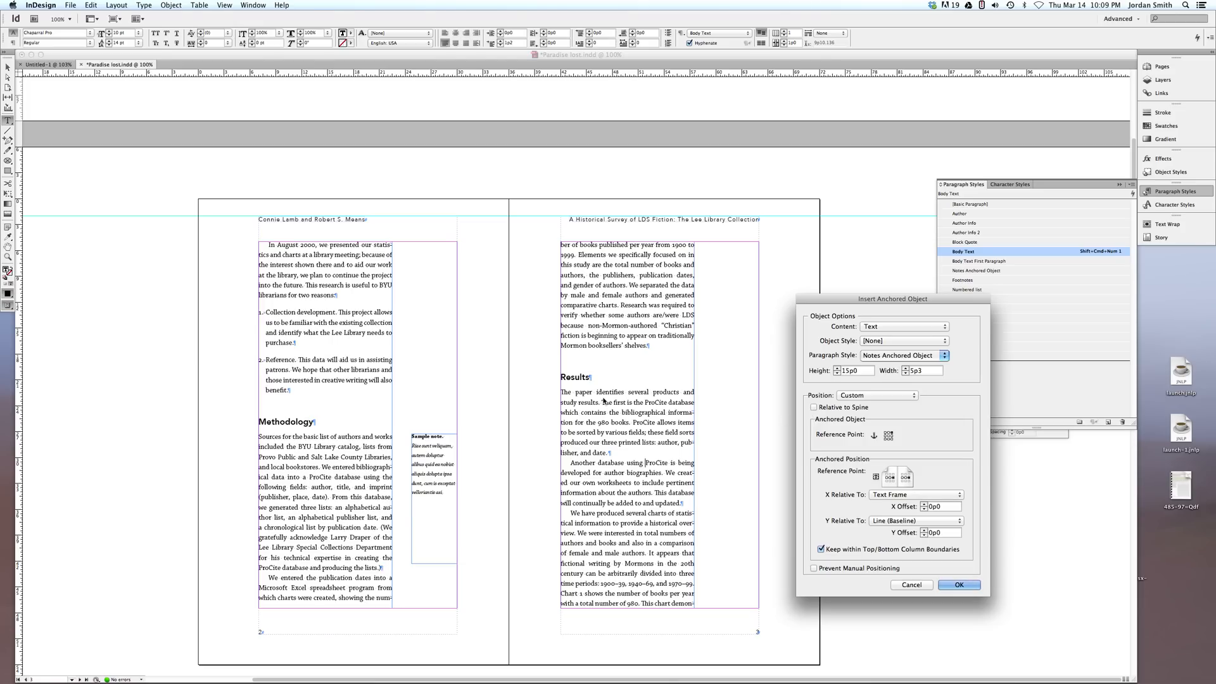
mouse_move(724, 305)
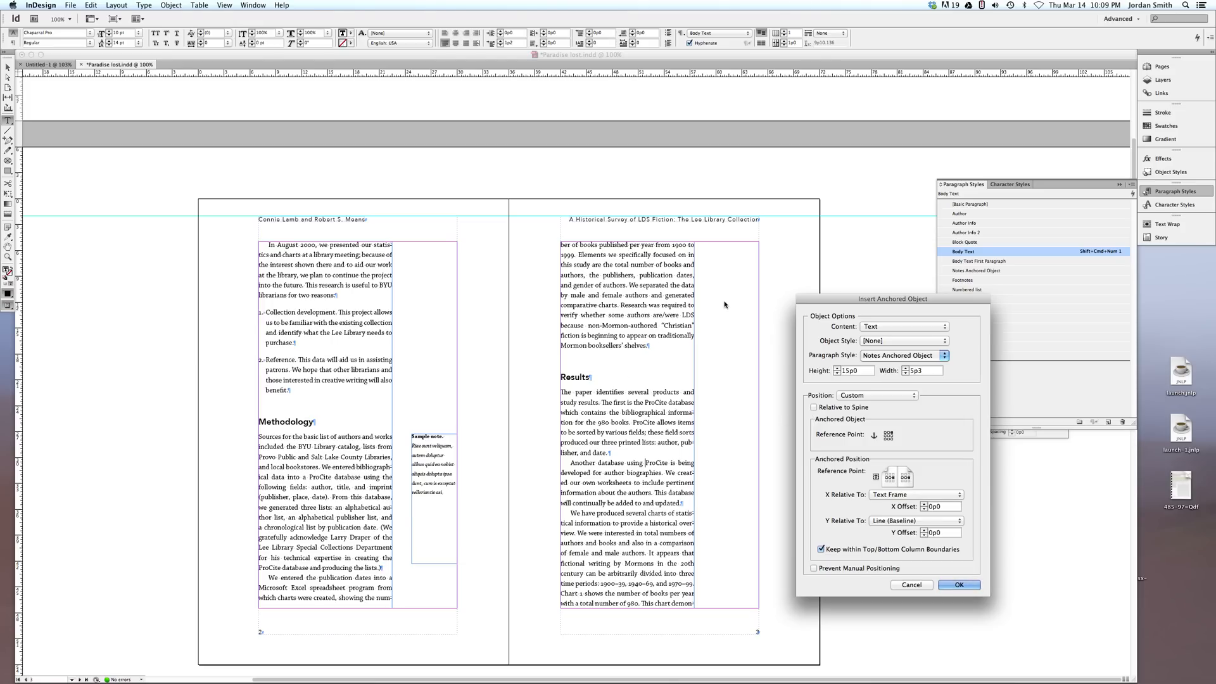
mouse_move(699, 474)
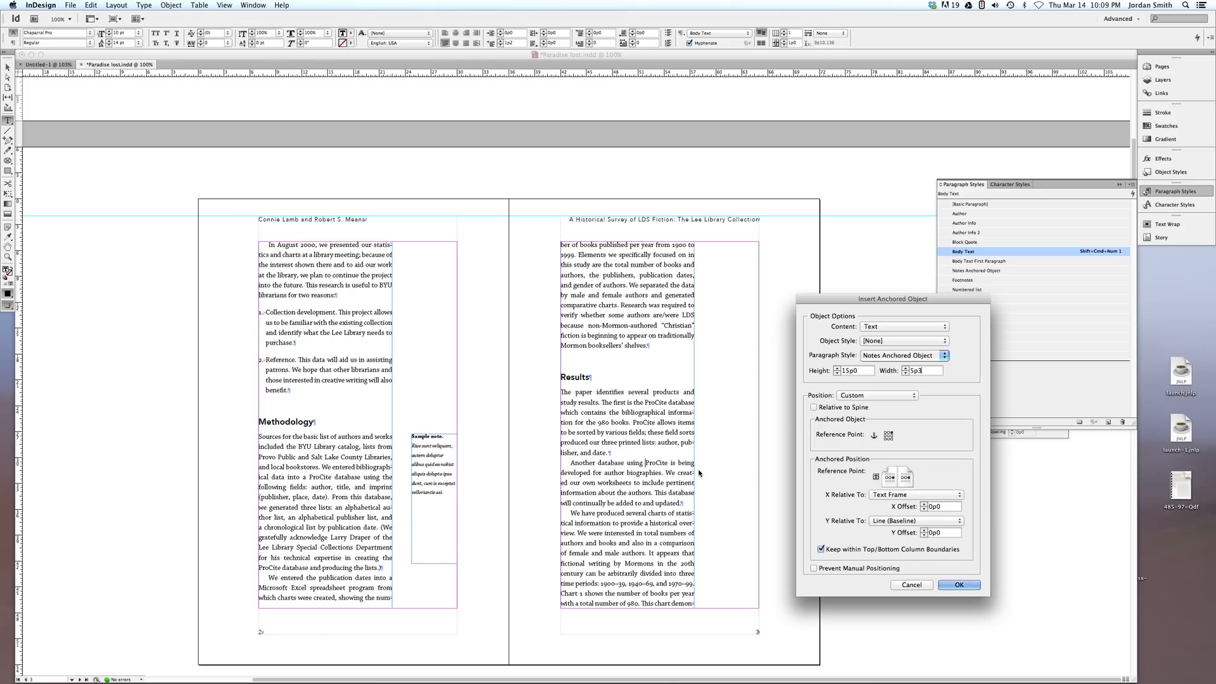
mouse_move(734, 398)
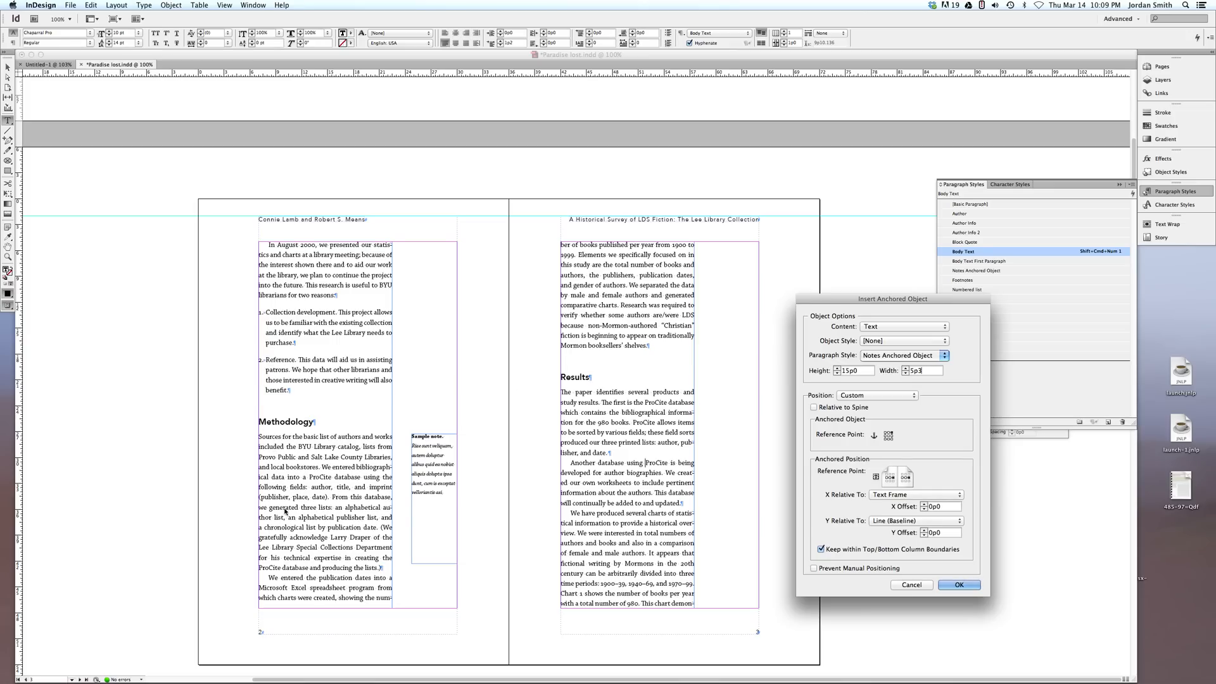
mouse_move(354, 468)
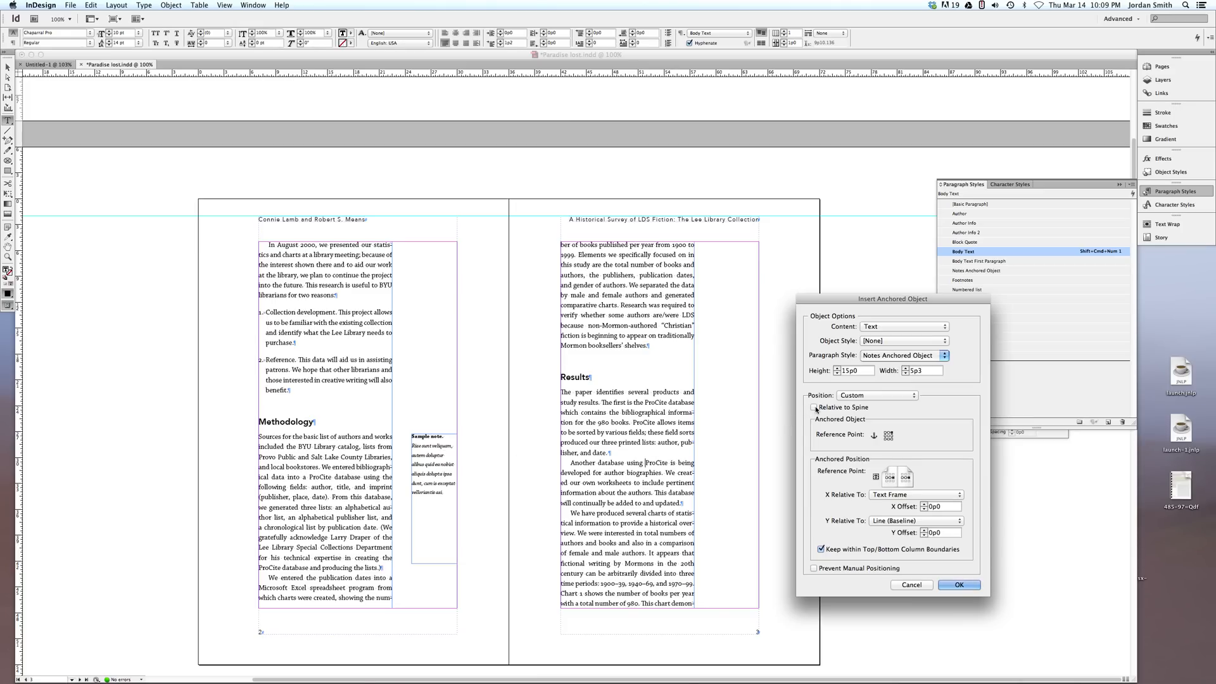
click(813, 407)
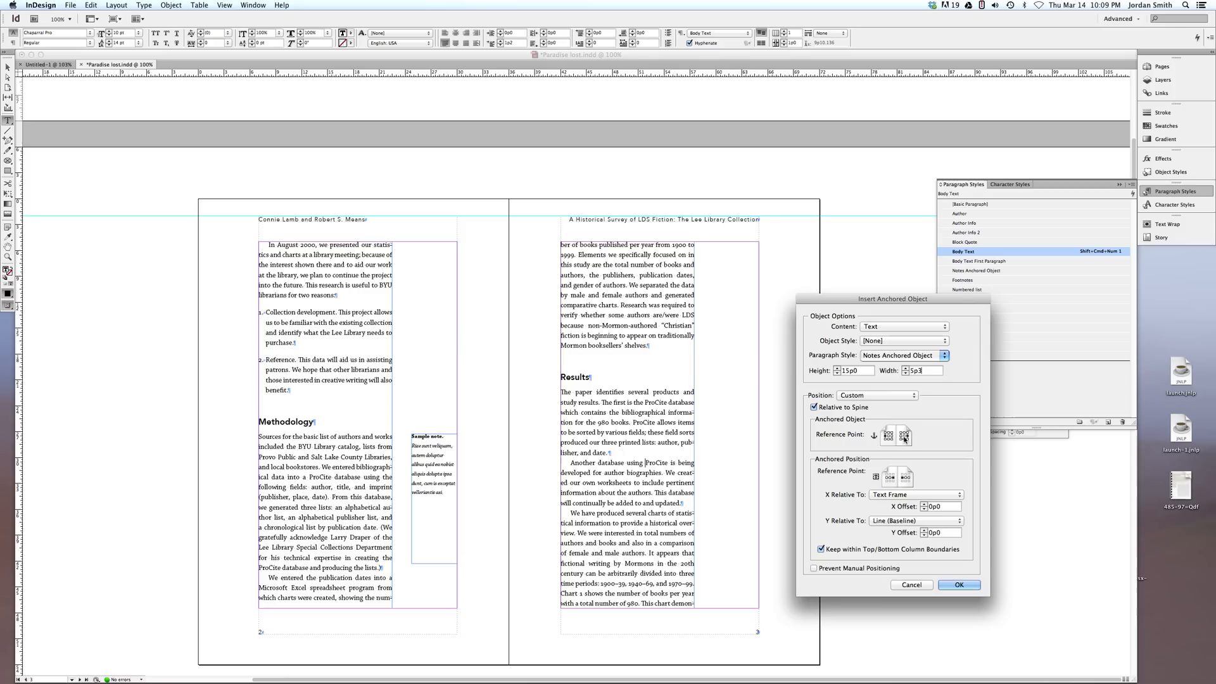
mouse_move(891, 453)
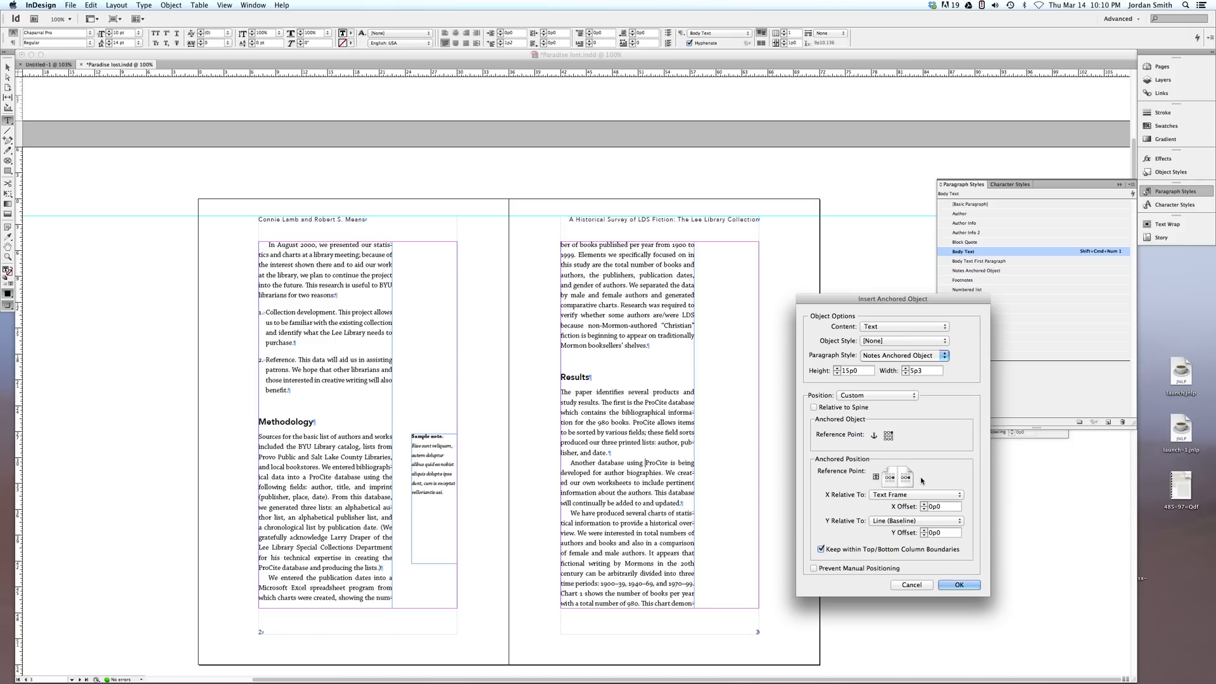
mouse_move(824, 500)
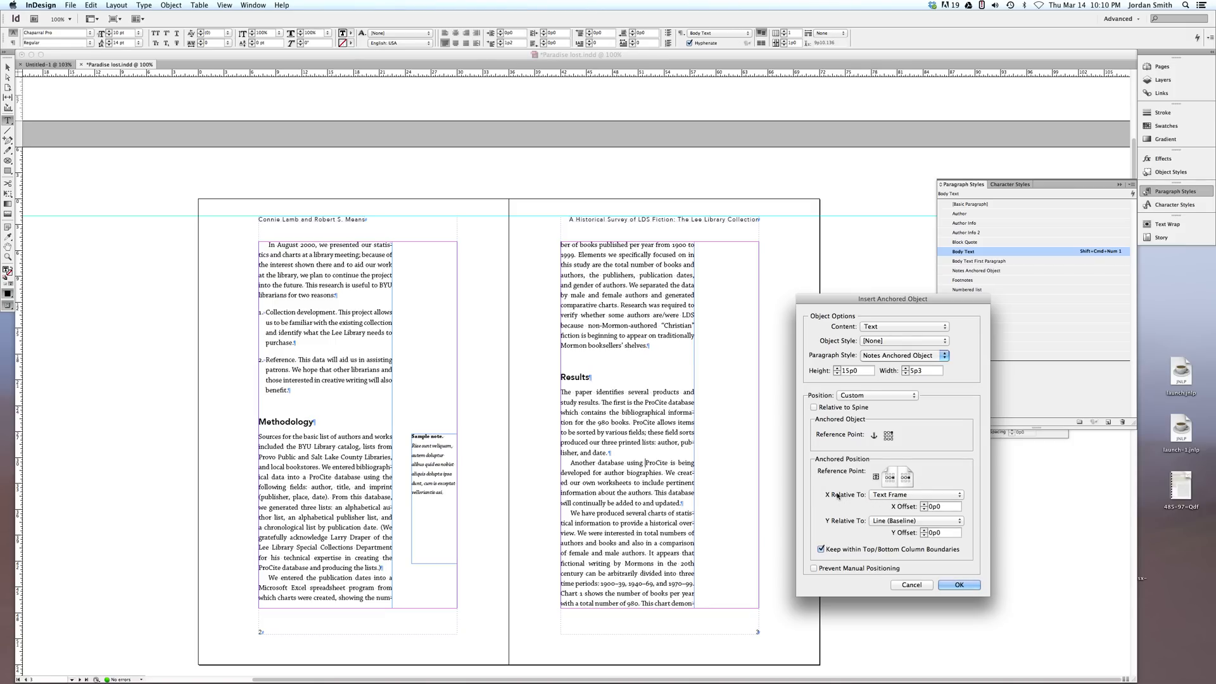
Step: Set X Relative To Page Margin and Y Relative To Line (Cap Height)
click(915, 495)
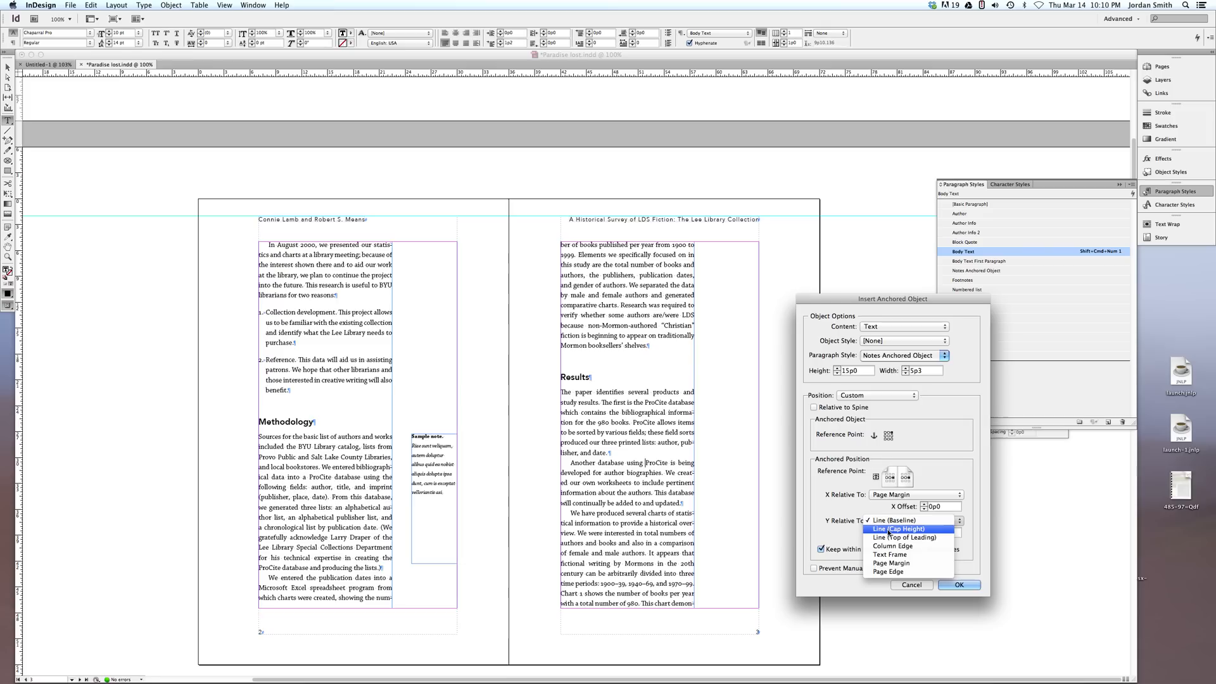
click(902, 529)
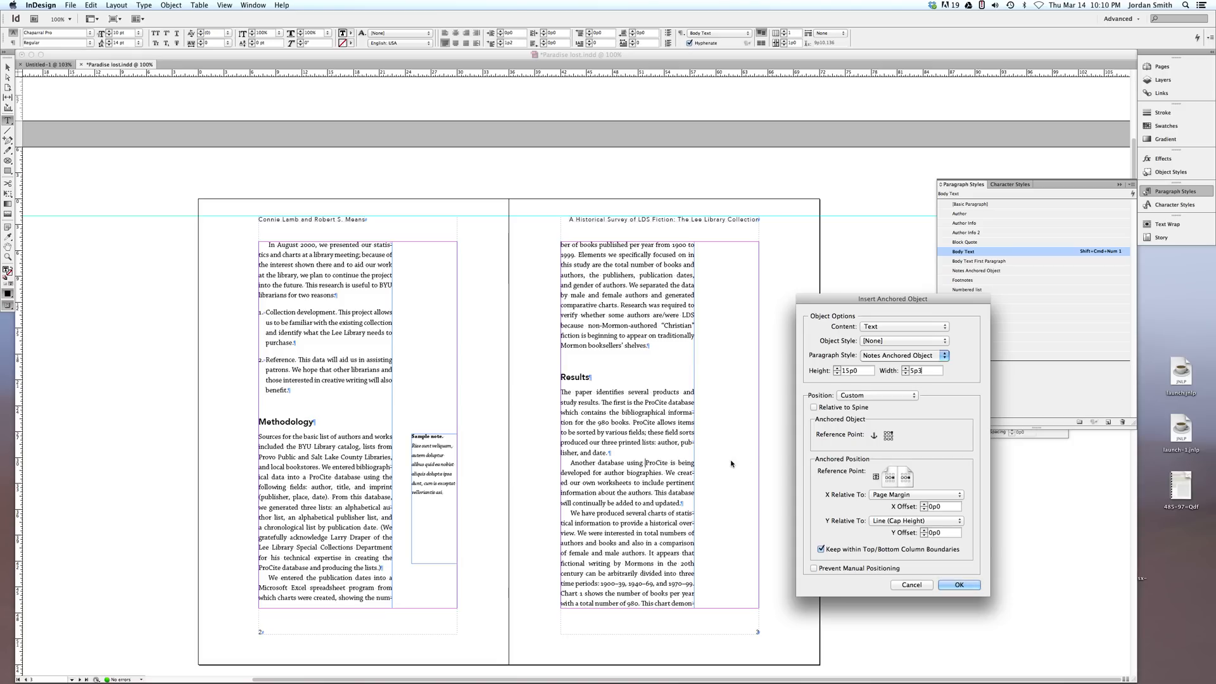
mouse_move(857, 630)
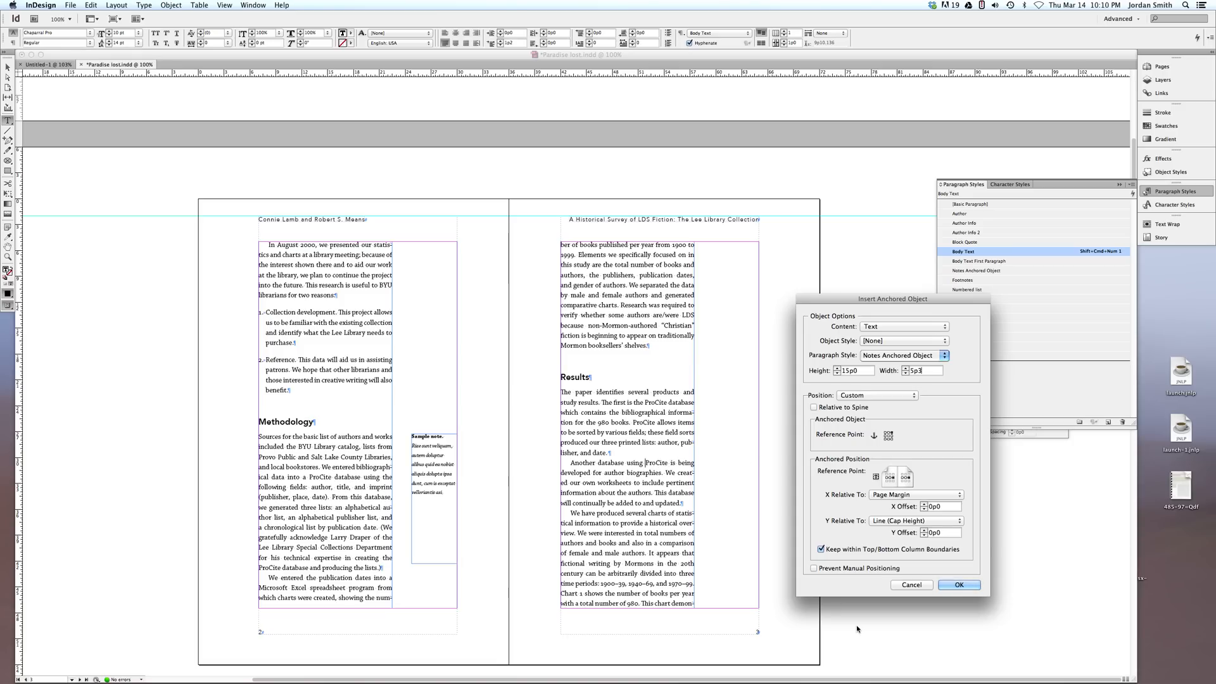
Step: Confirm the anchored side note and select the new frame in page 3's margin
click(959, 586)
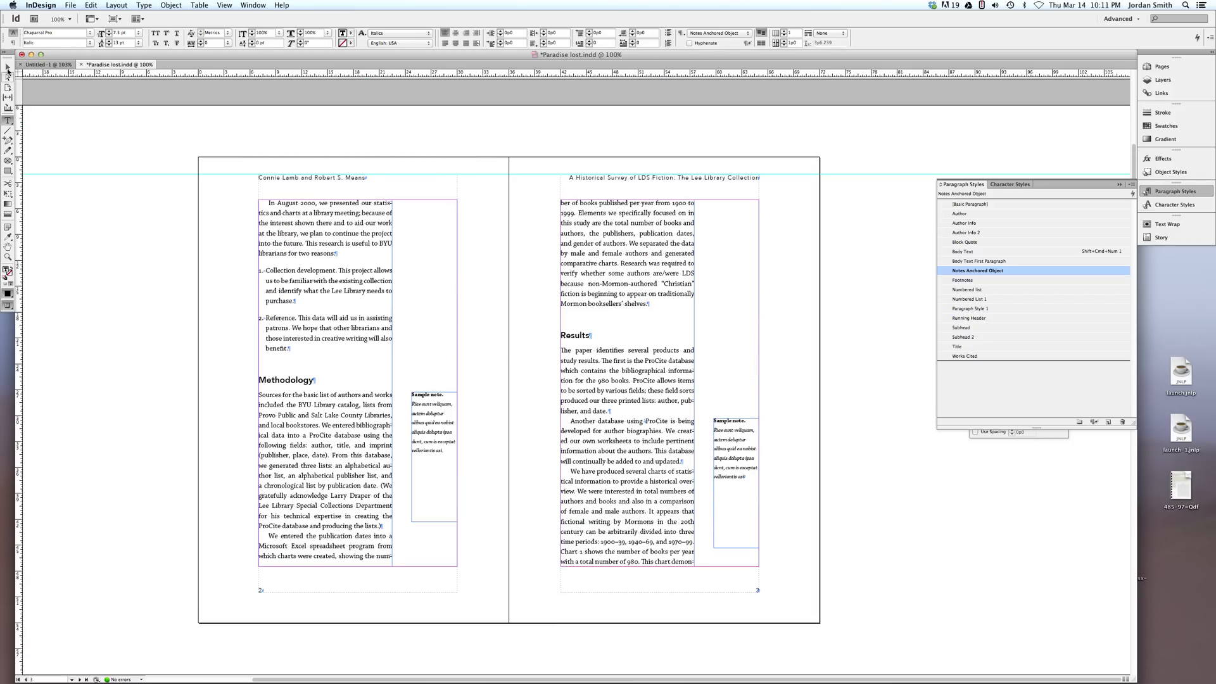
click(734, 430)
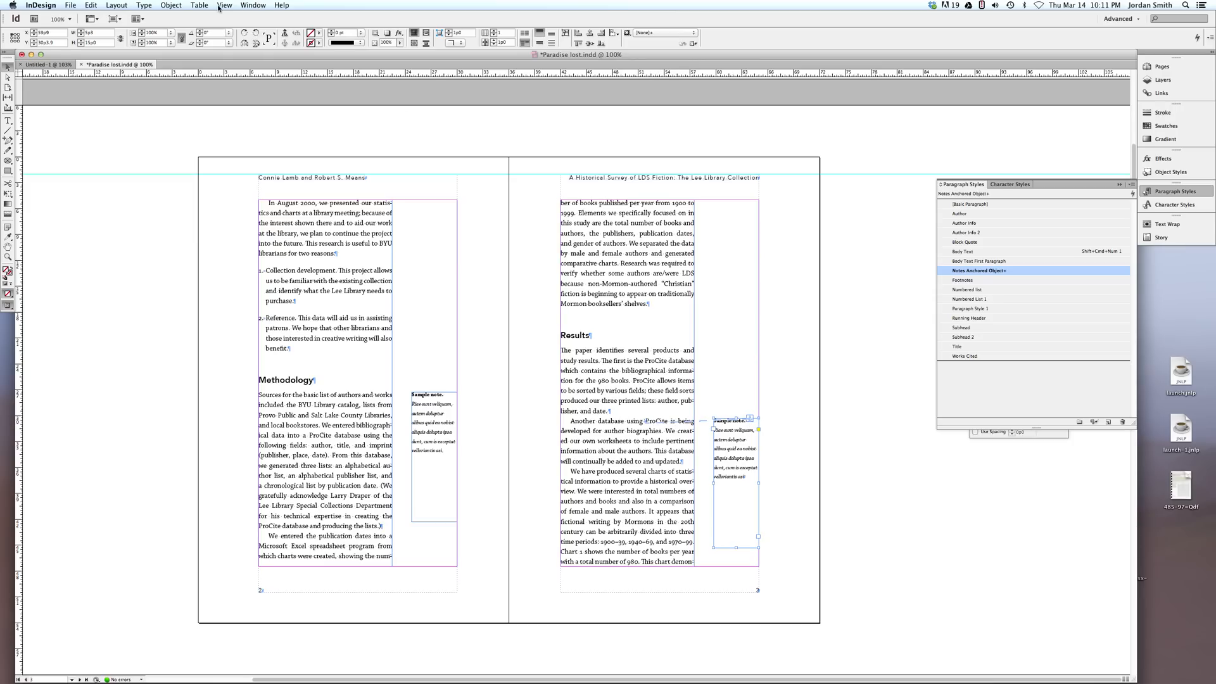
click(226, 5)
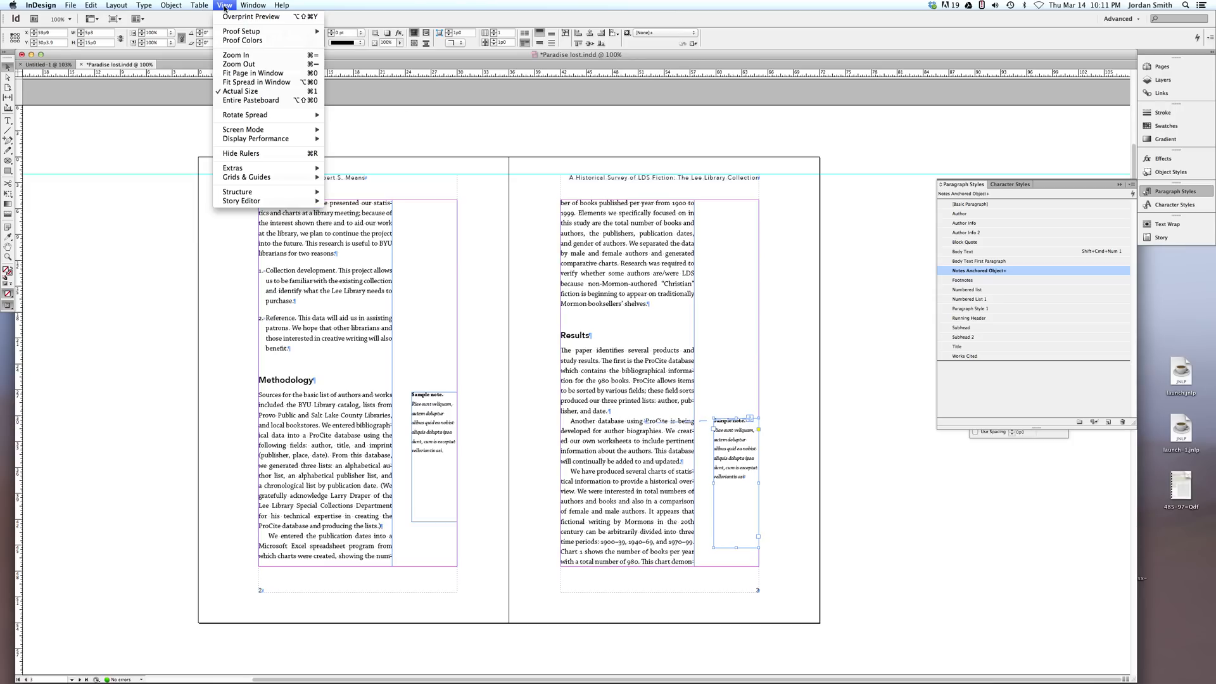
click(233, 167)
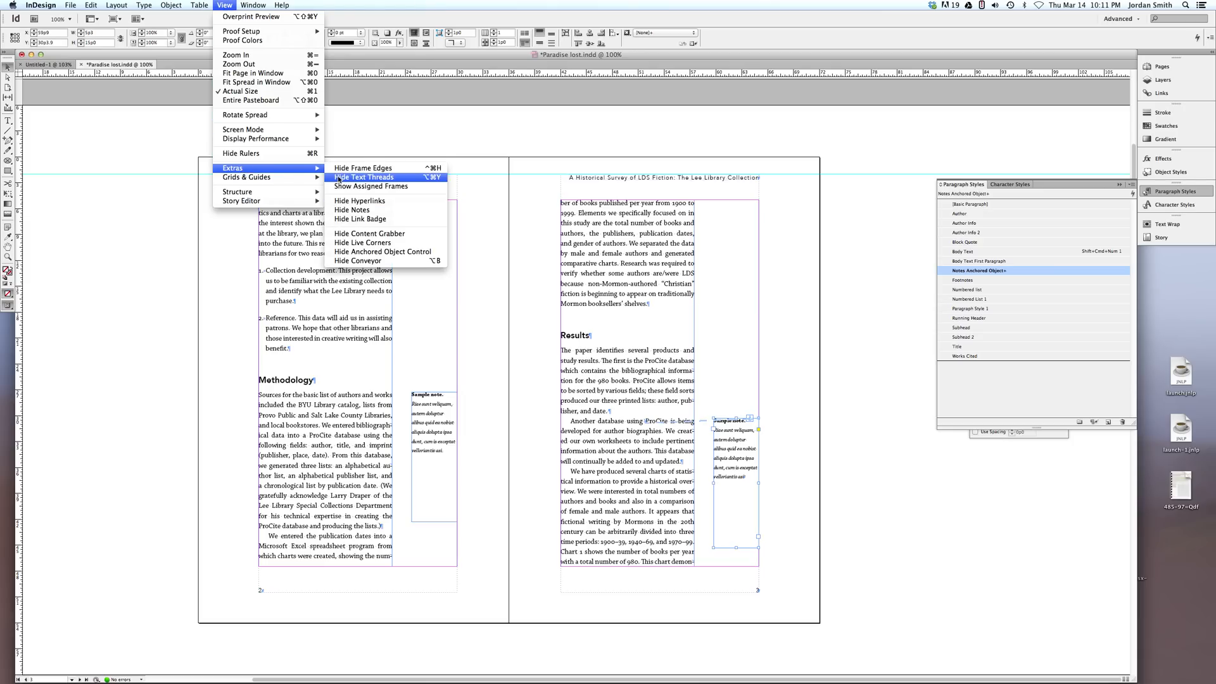
mouse_move(371, 185)
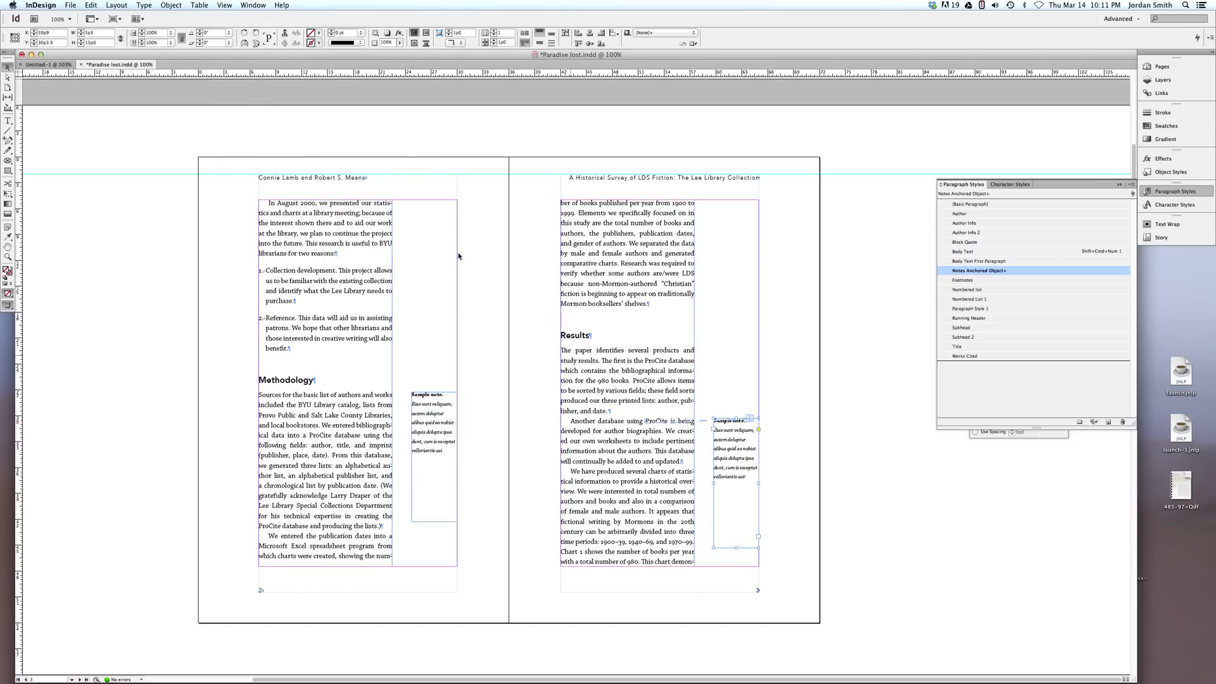
click(224, 5)
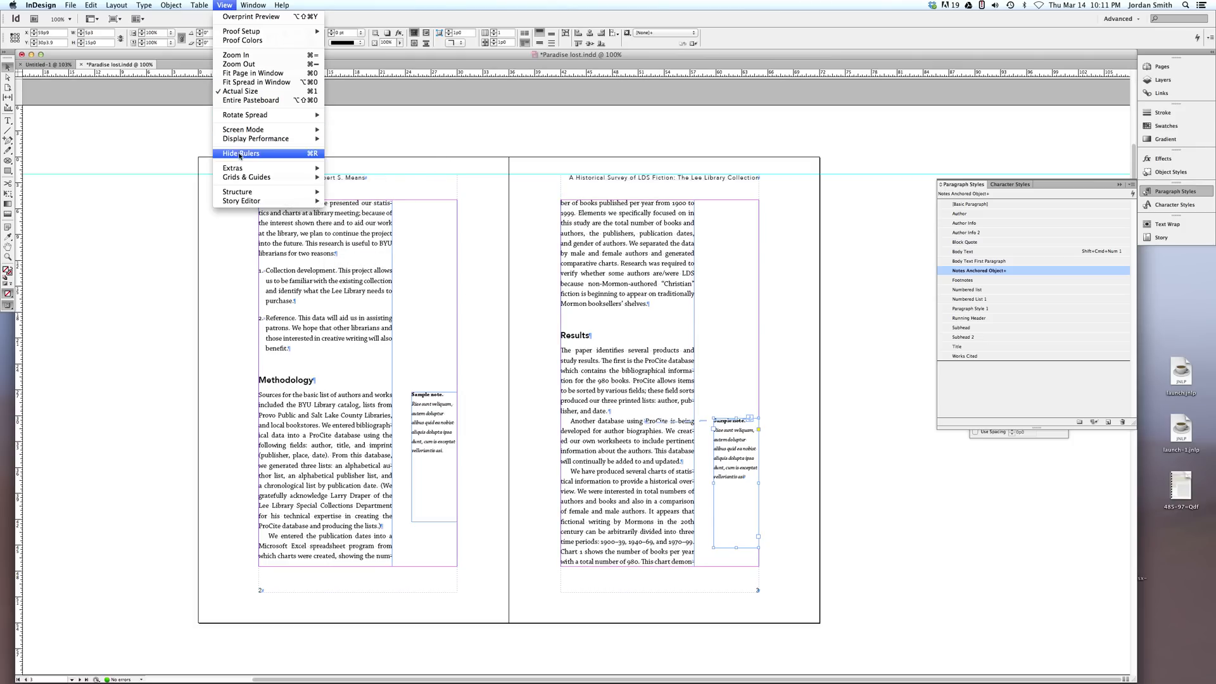
click(233, 167)
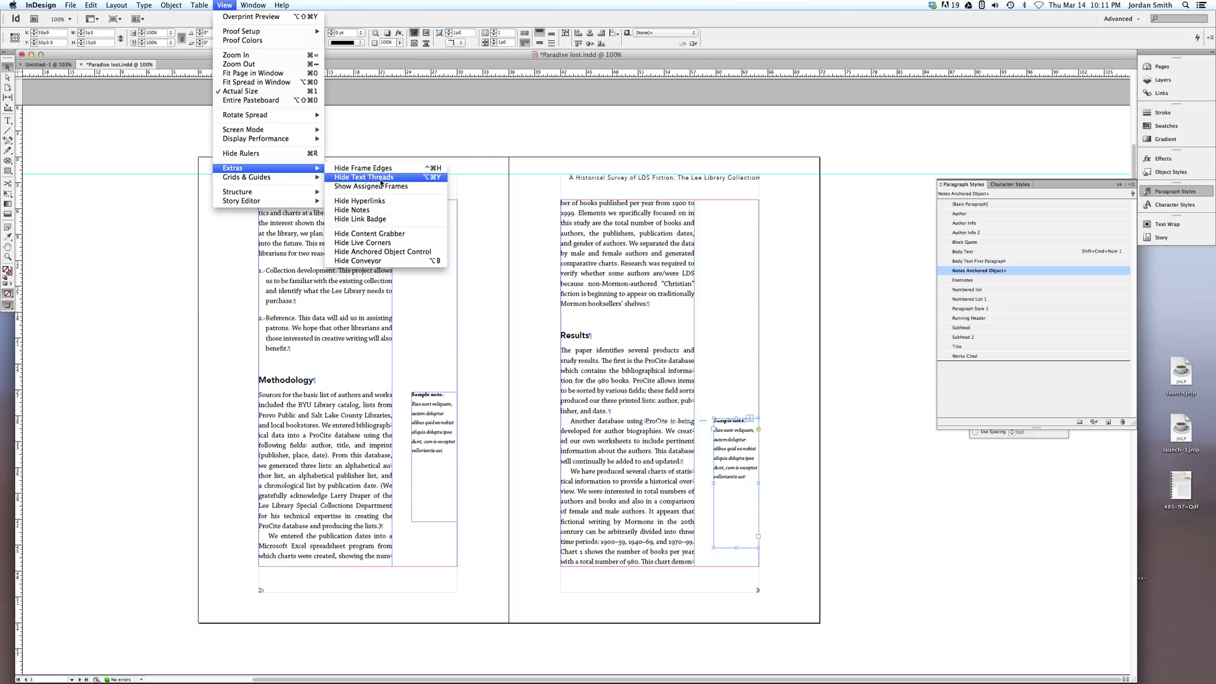
click(364, 178)
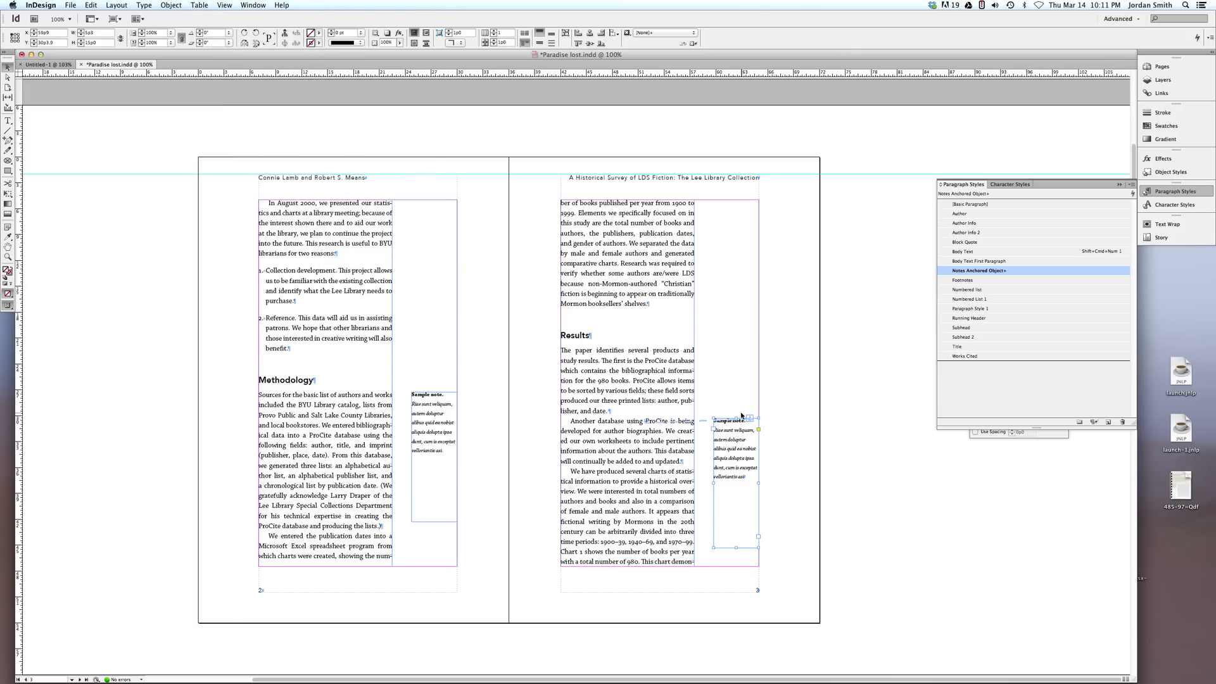
mouse_move(731, 544)
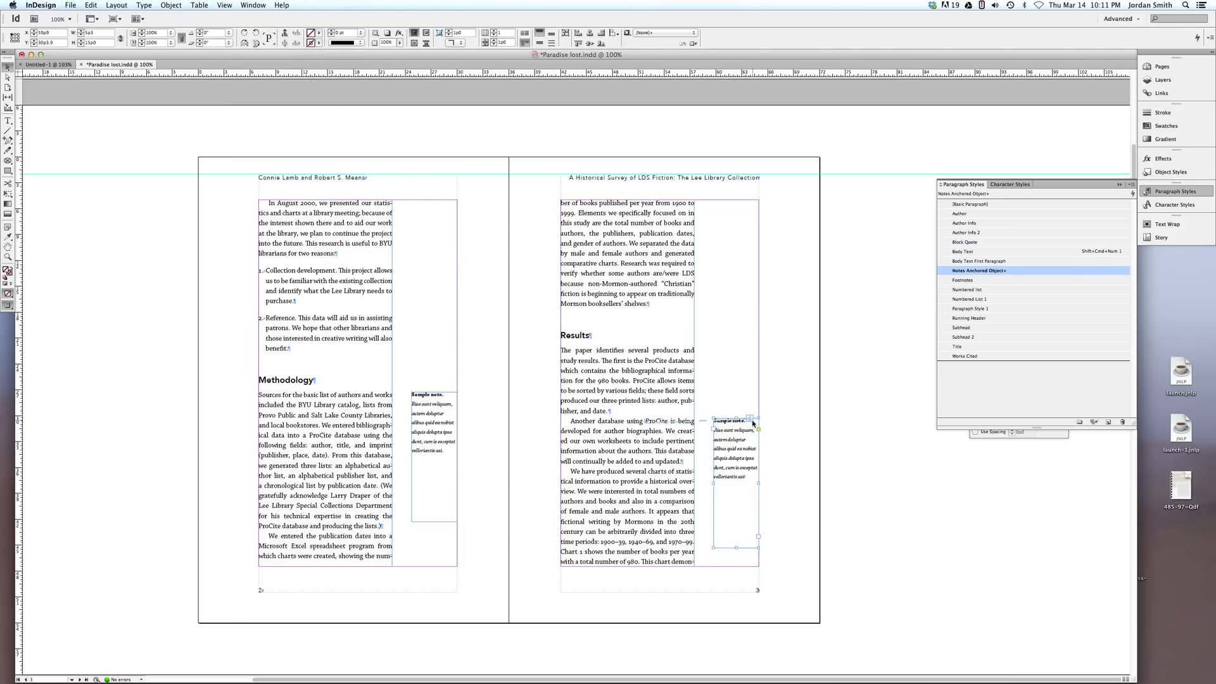
mouse_move(400, 458)
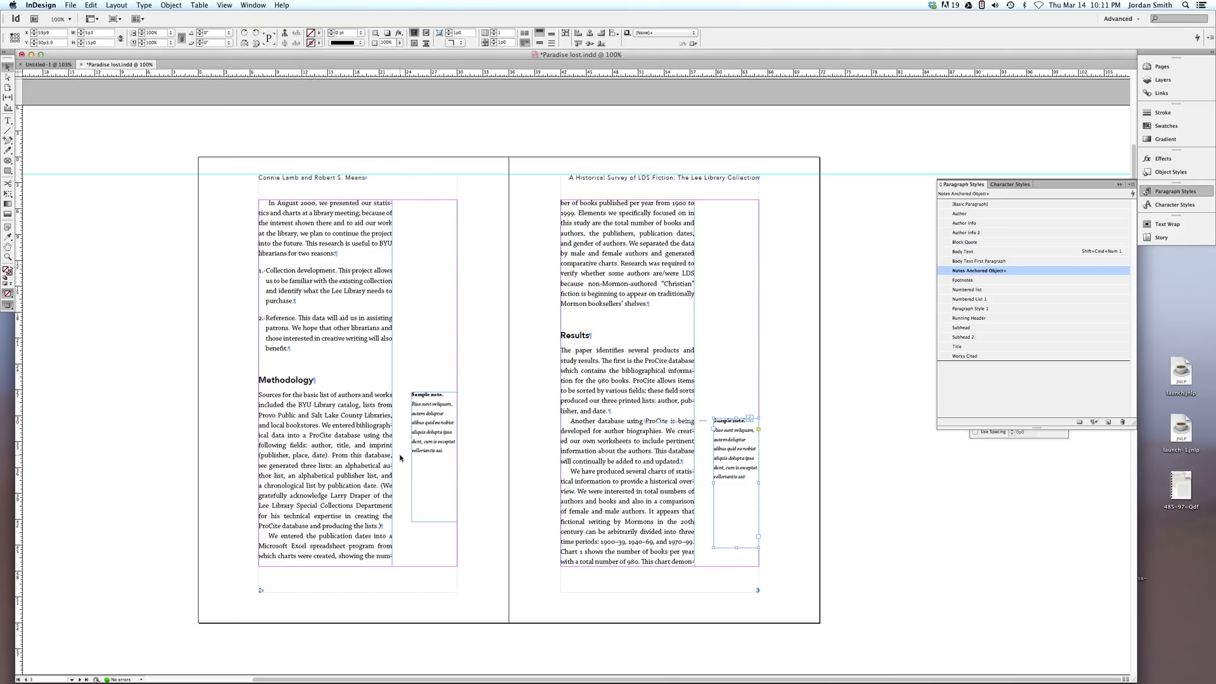
click(968, 299)
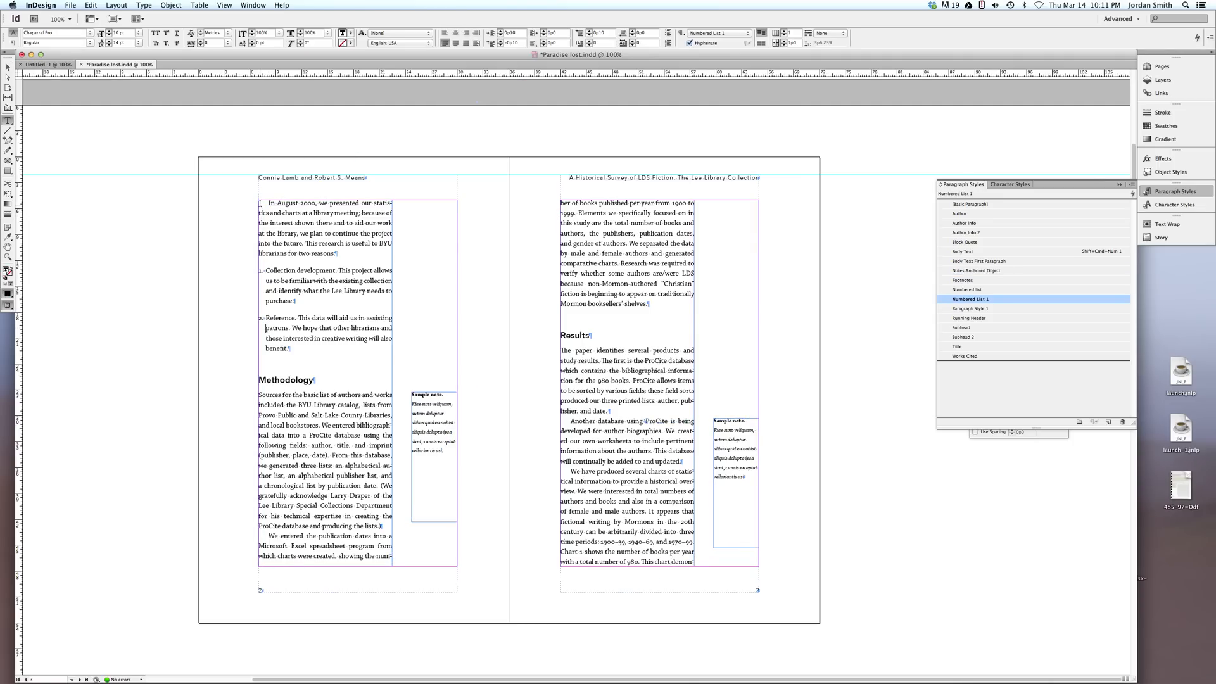
click(964, 251)
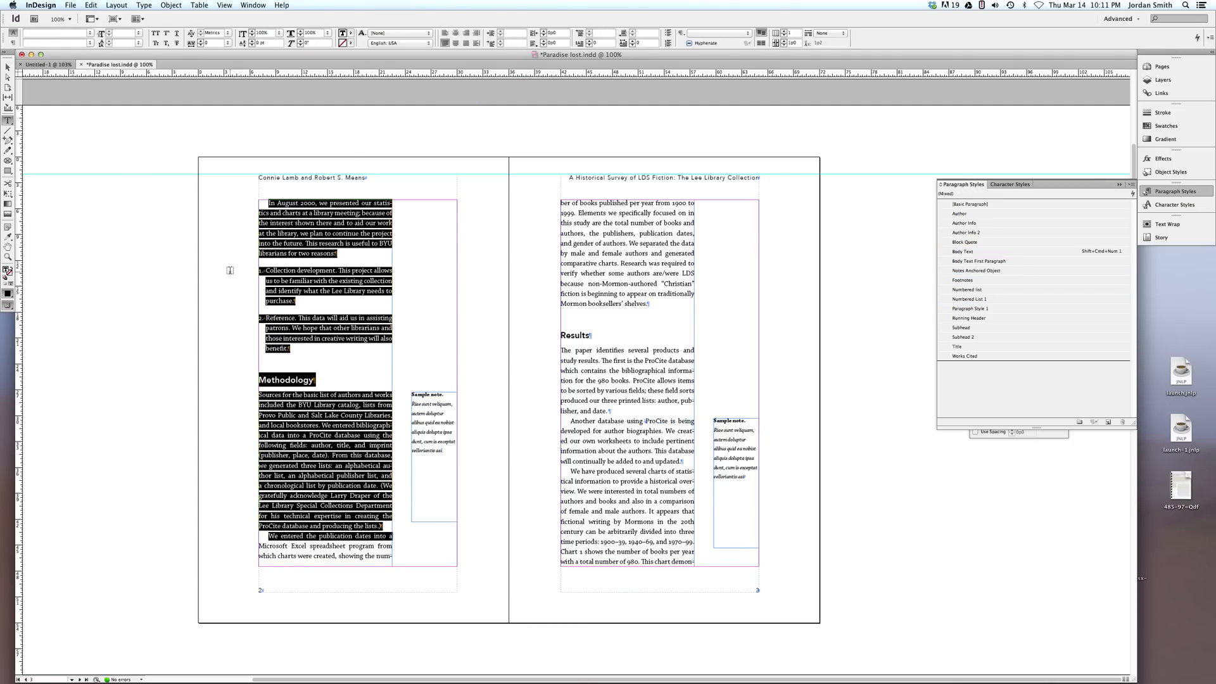
click(962, 326)
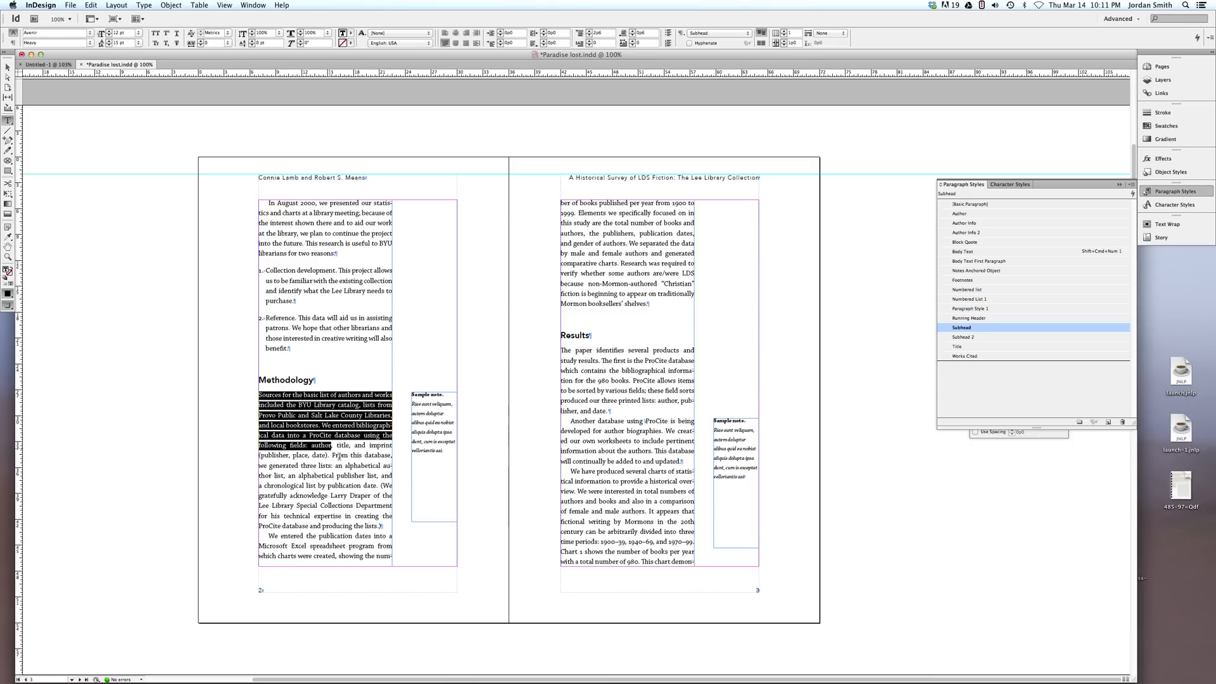